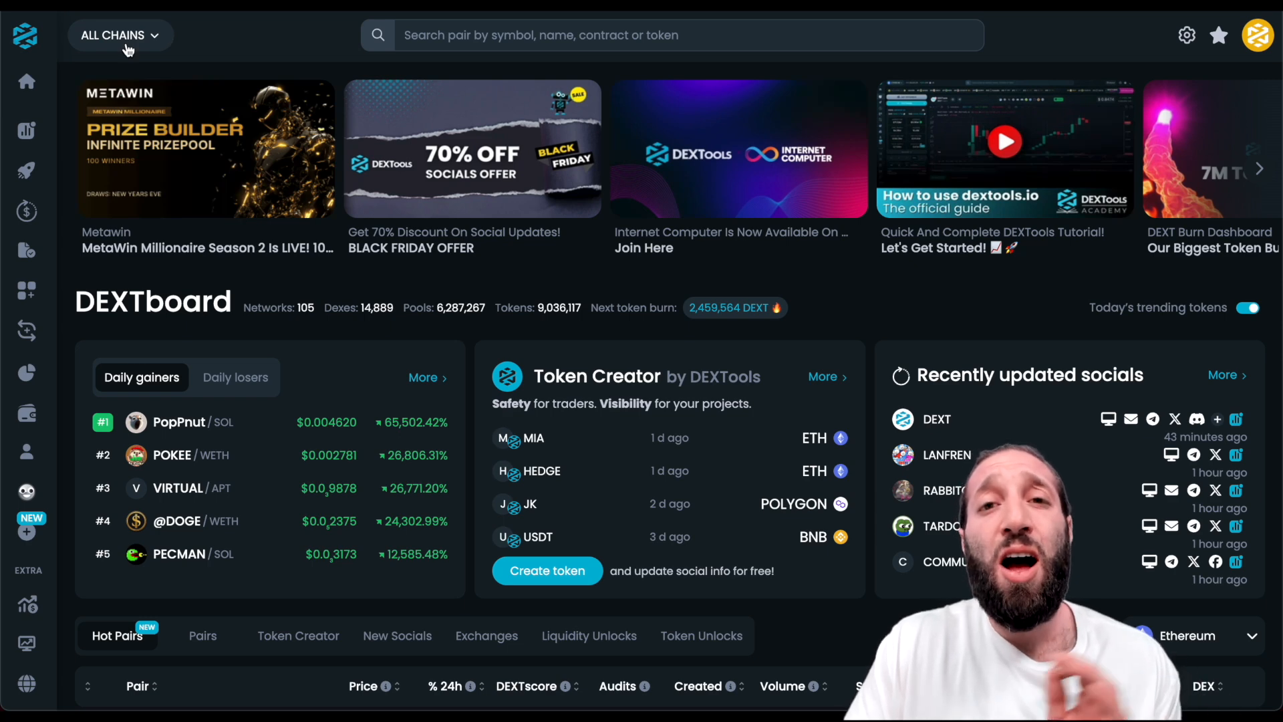
Filter the DEXTools dashboard to the Solana chain from the chain dropdown.
left_click(120, 35)
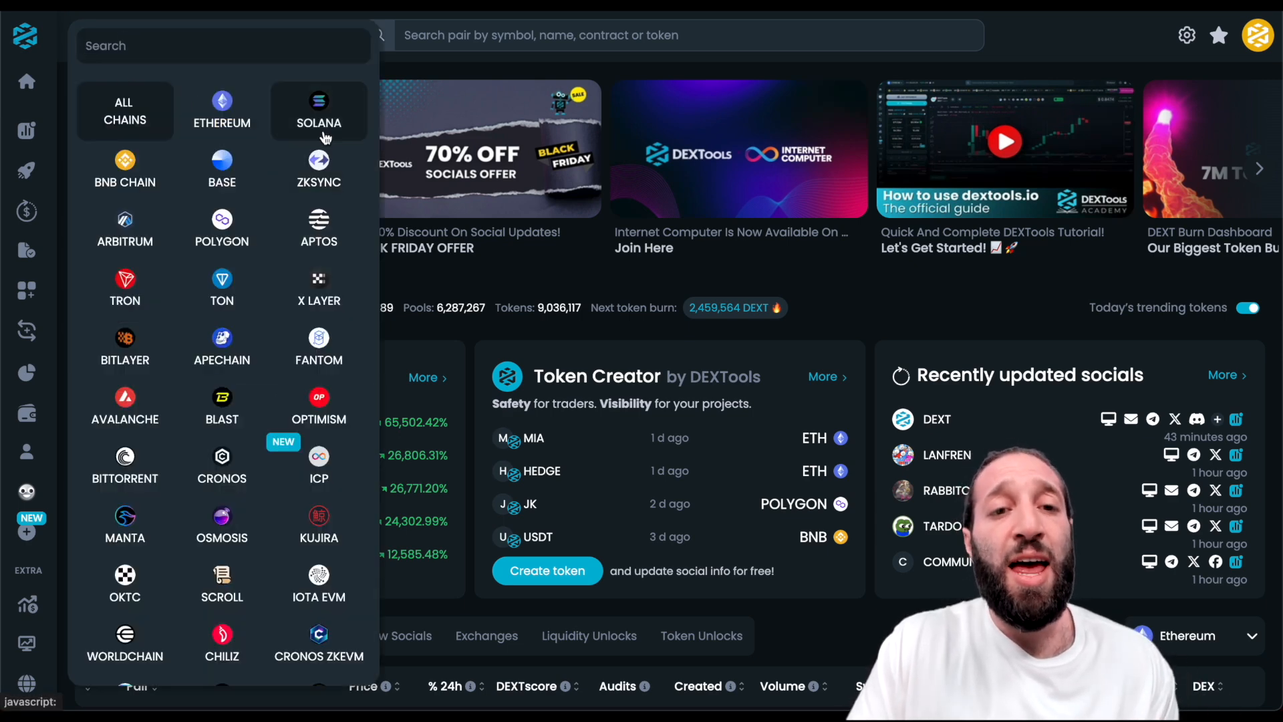
left_click(318, 109)
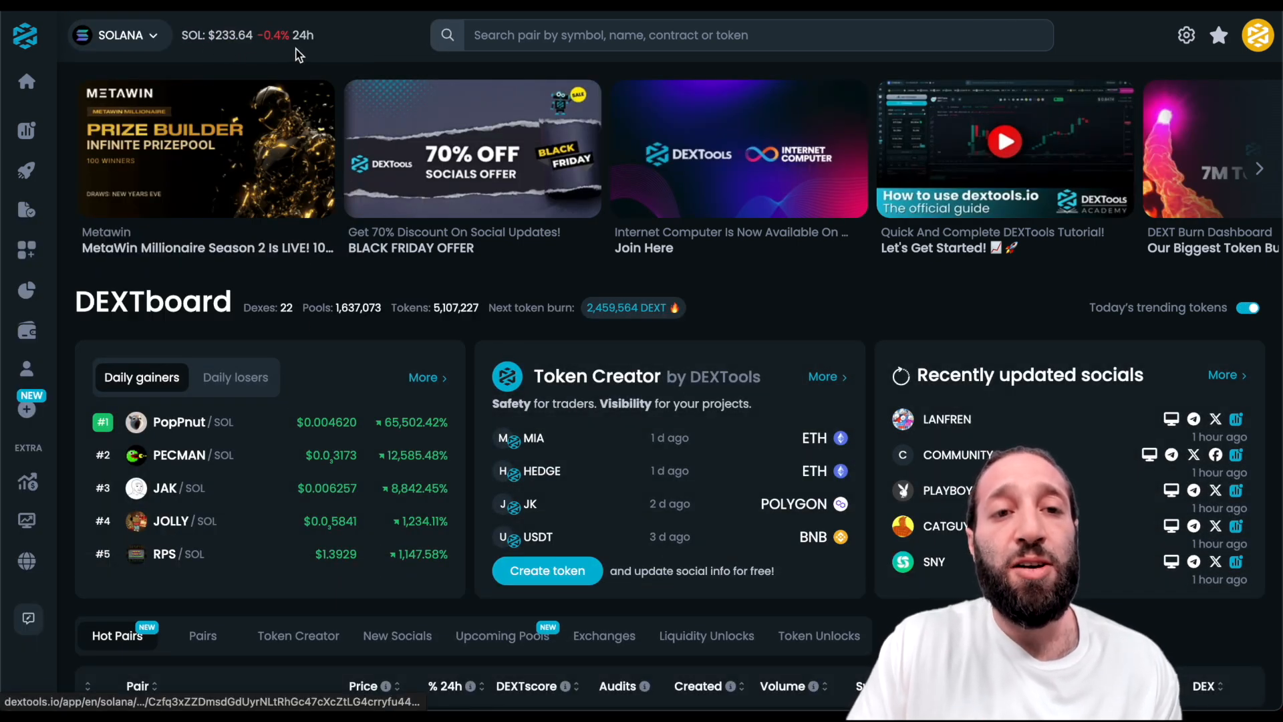
mouse_move(266, 283)
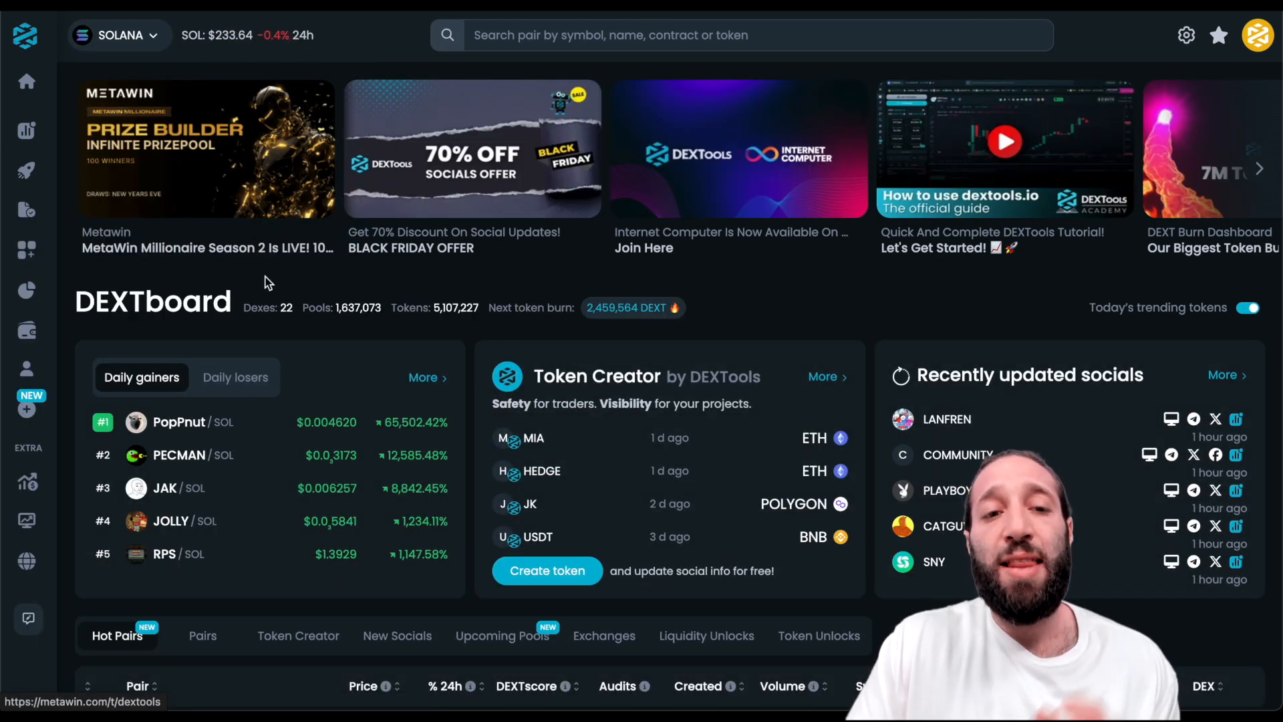
scroll("down", 3)
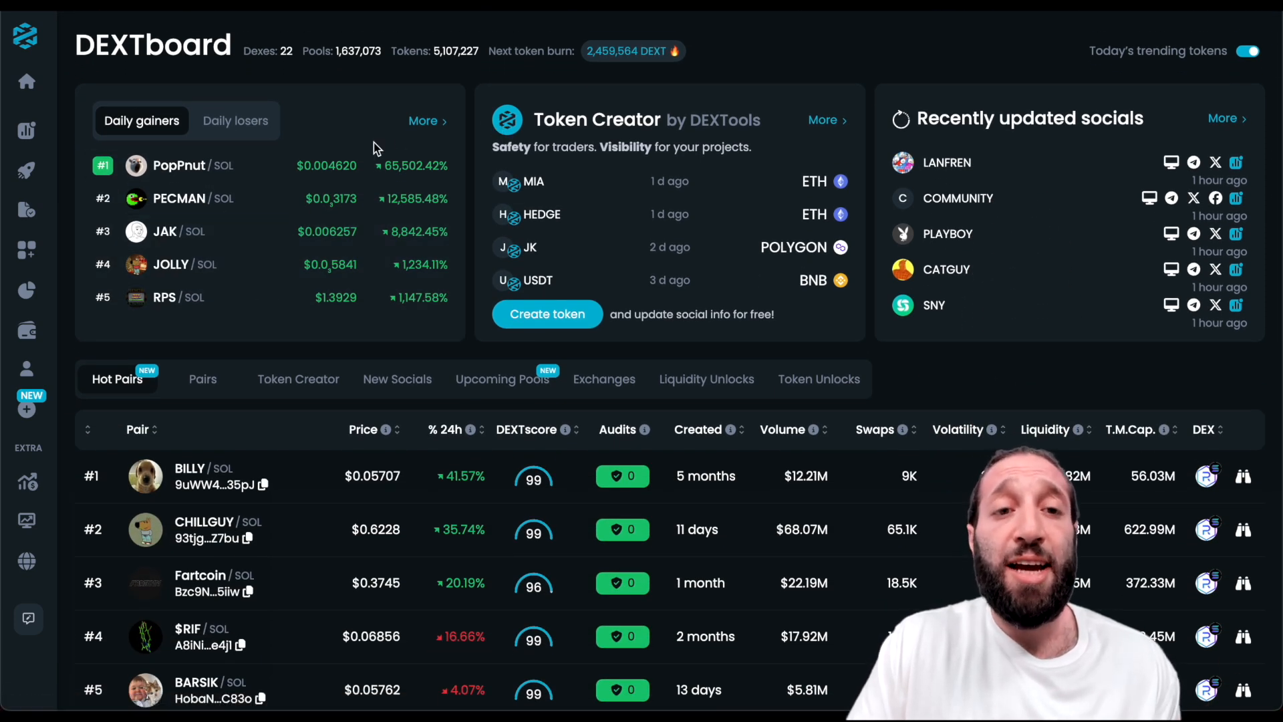
left_click(235, 120)
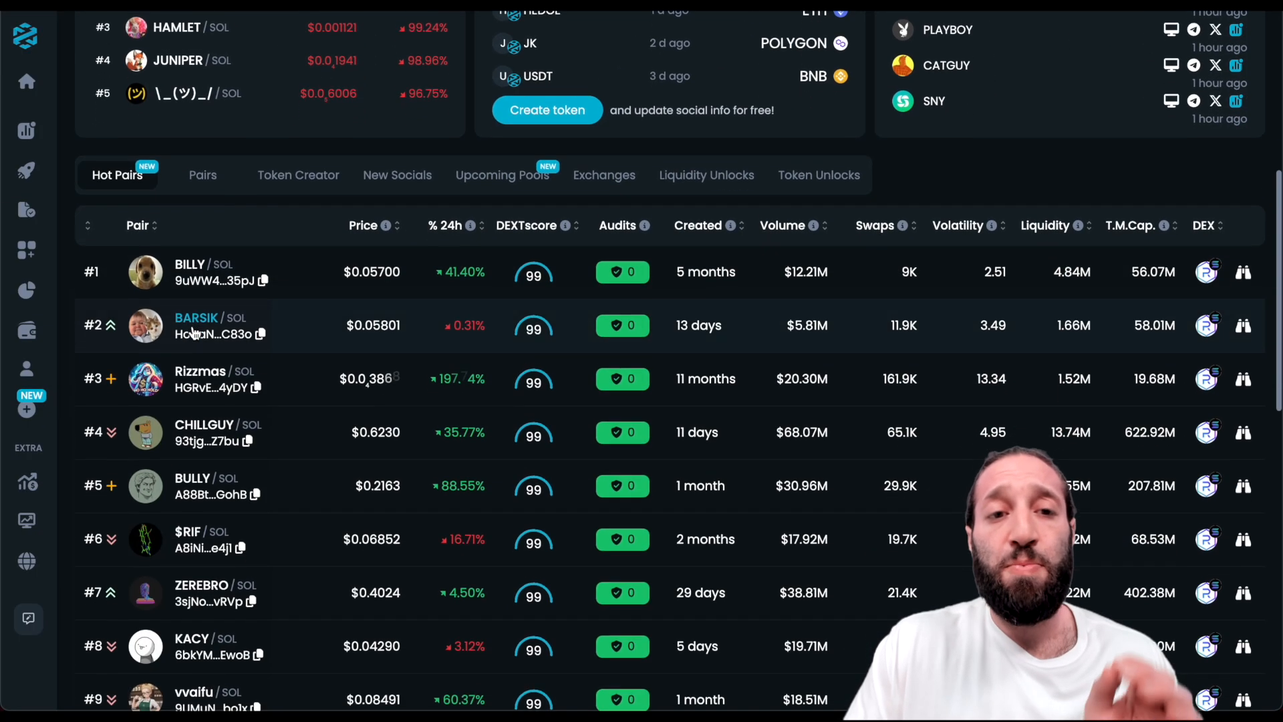
scroll("down", 3)
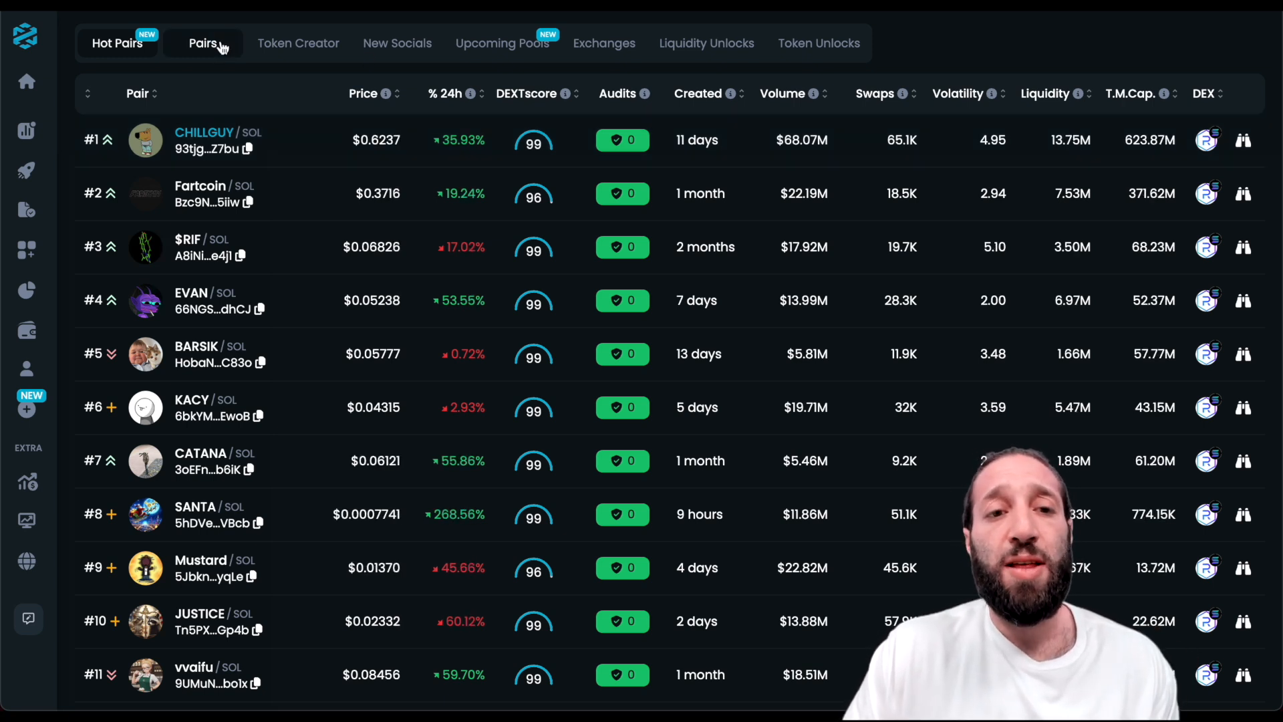
Show the Solana pairs list and narrow it through NFTs and AI to the Fun Token category.
left_click(204, 43)
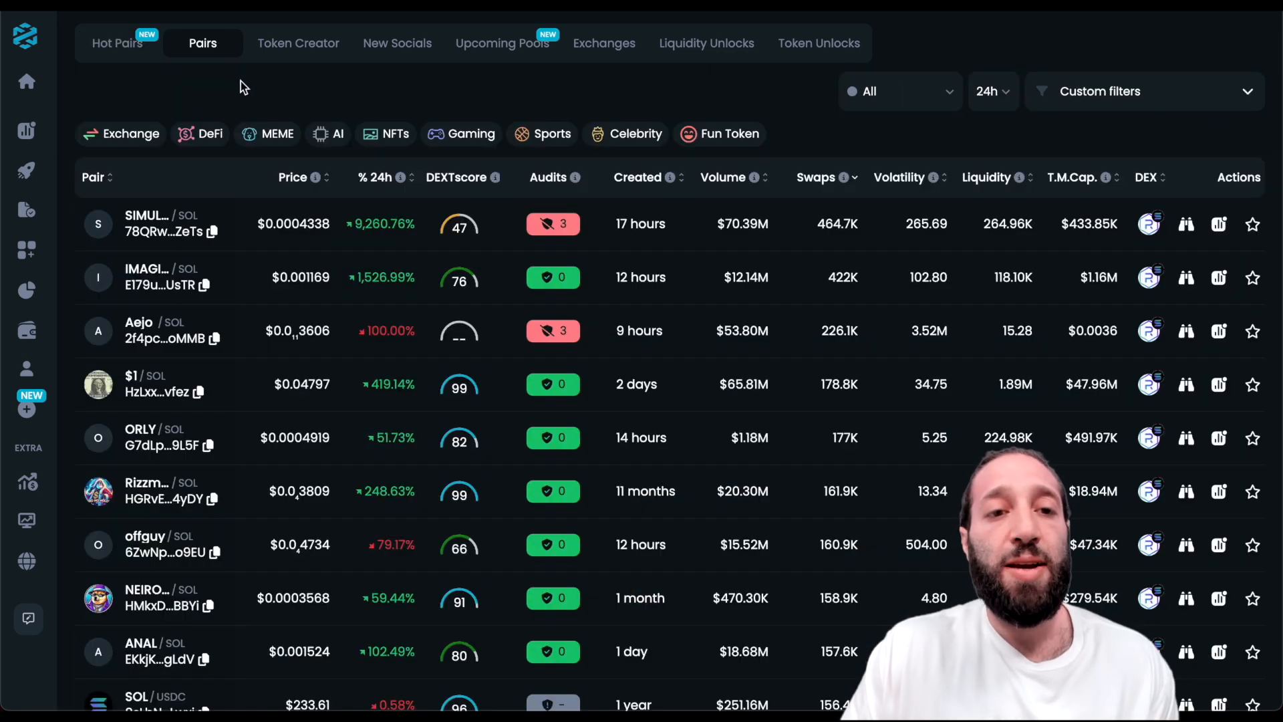
mouse_move(1084, 82)
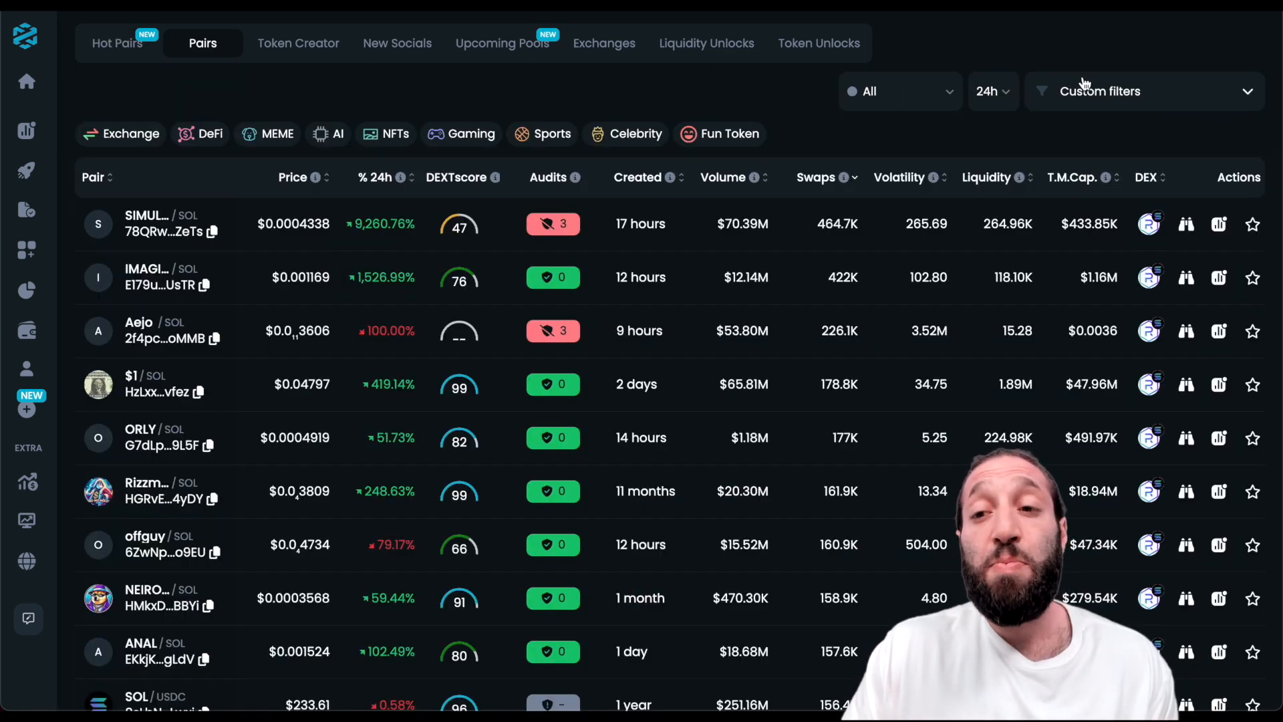
left_click(1100, 91)
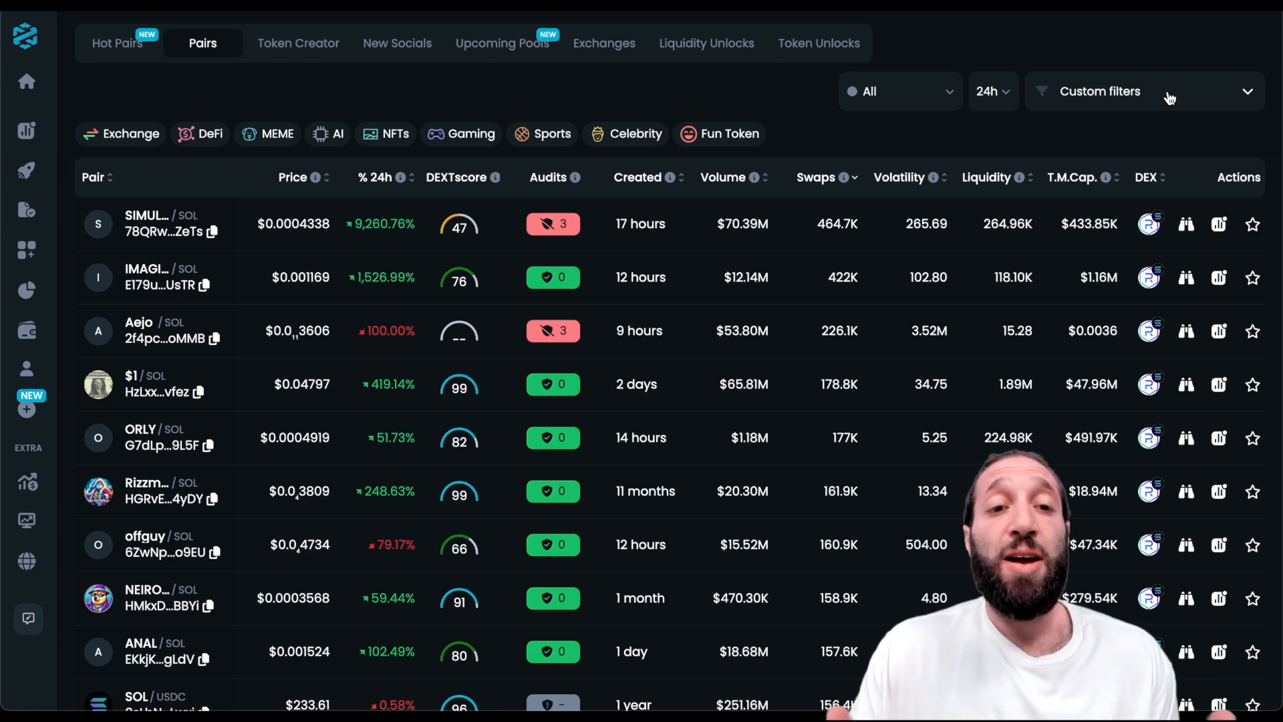
mouse_move(668, 80)
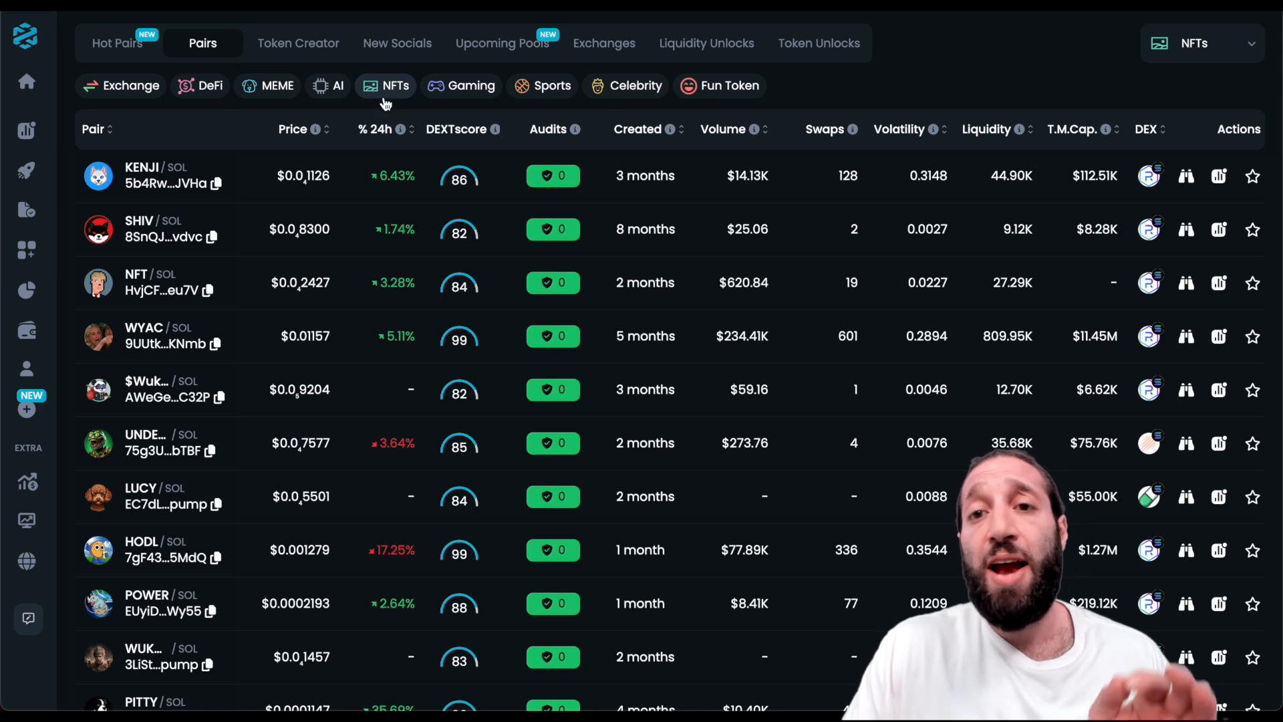
left_click(329, 86)
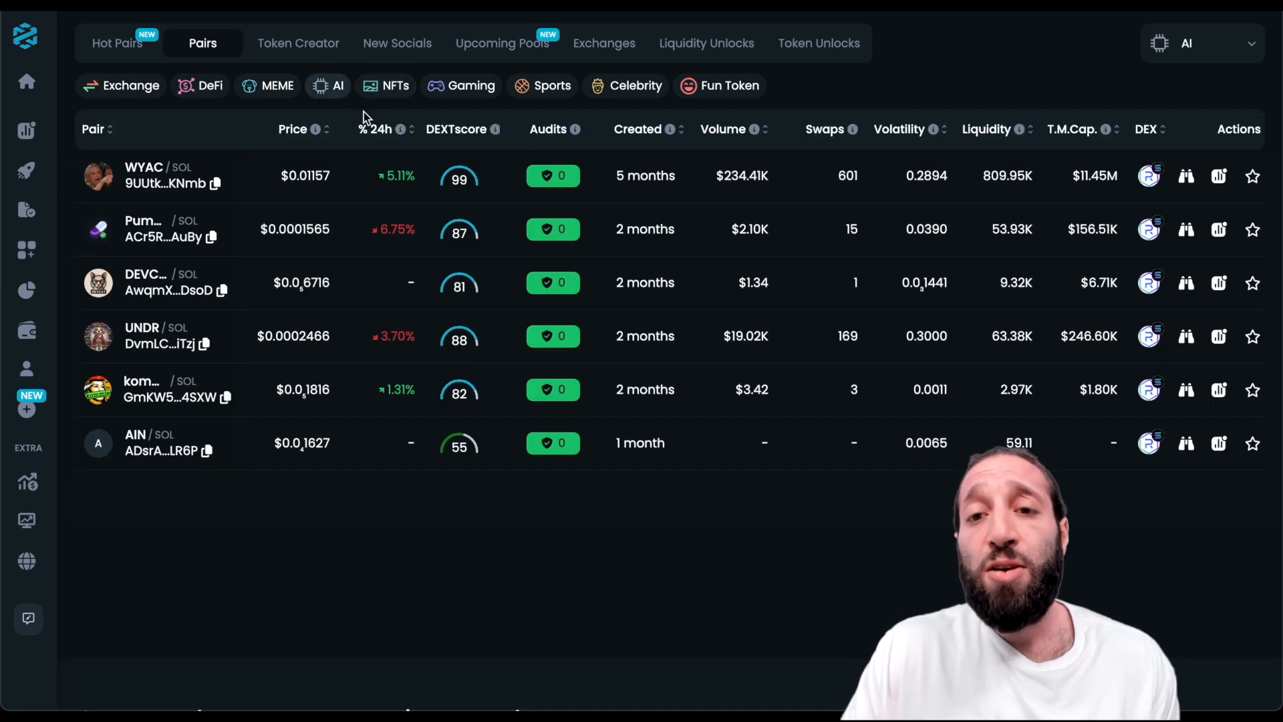
mouse_move(728, 92)
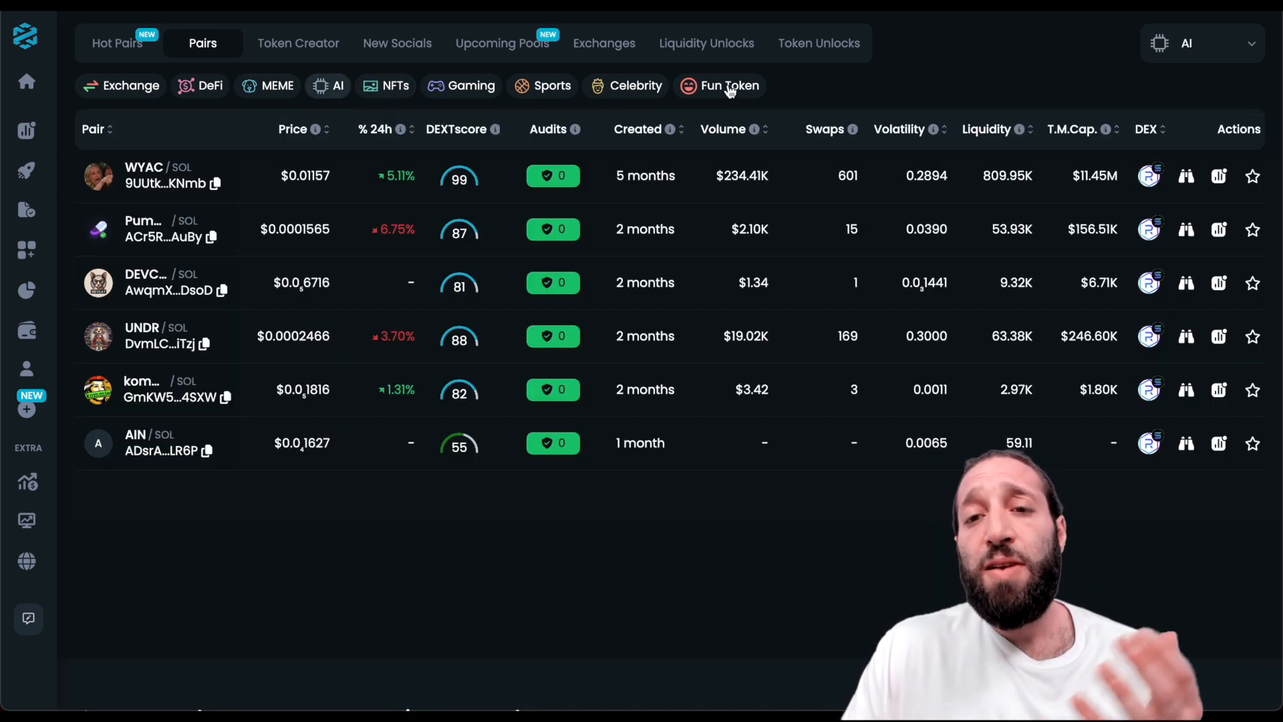
left_click(729, 86)
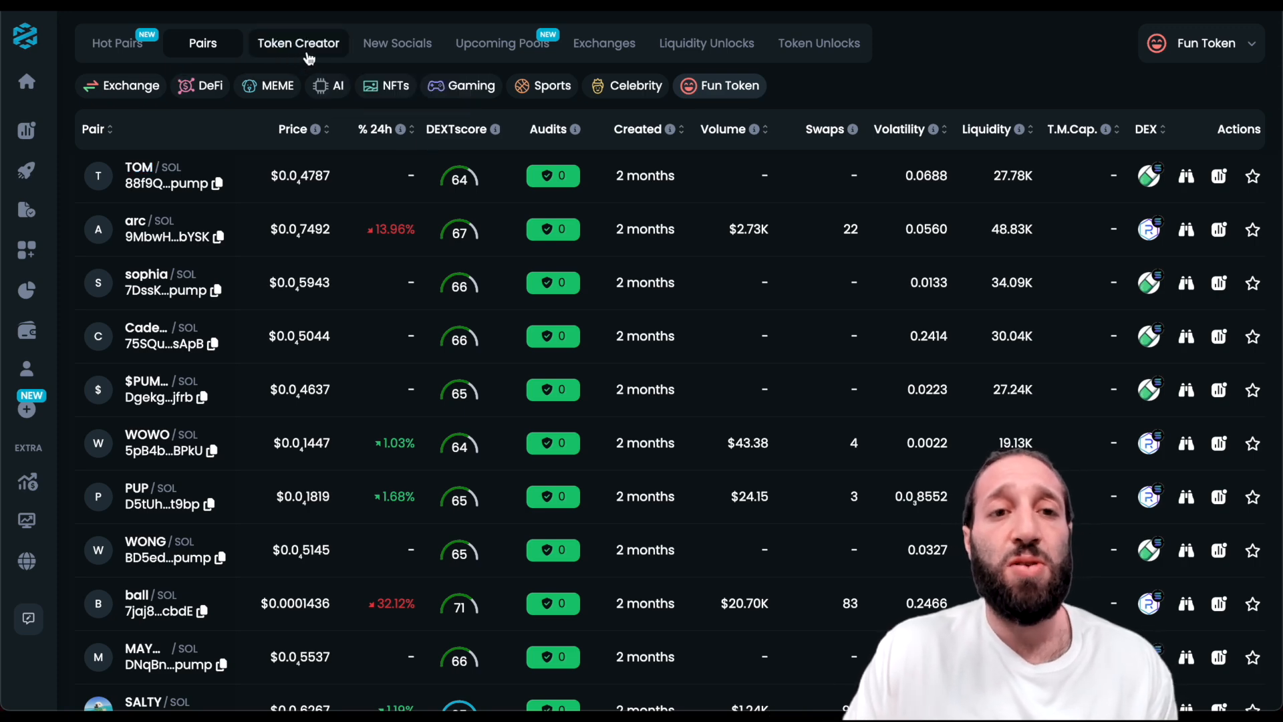
Browse the Token Creator, New Socials and Solana Exchanges pages.
left_click(298, 43)
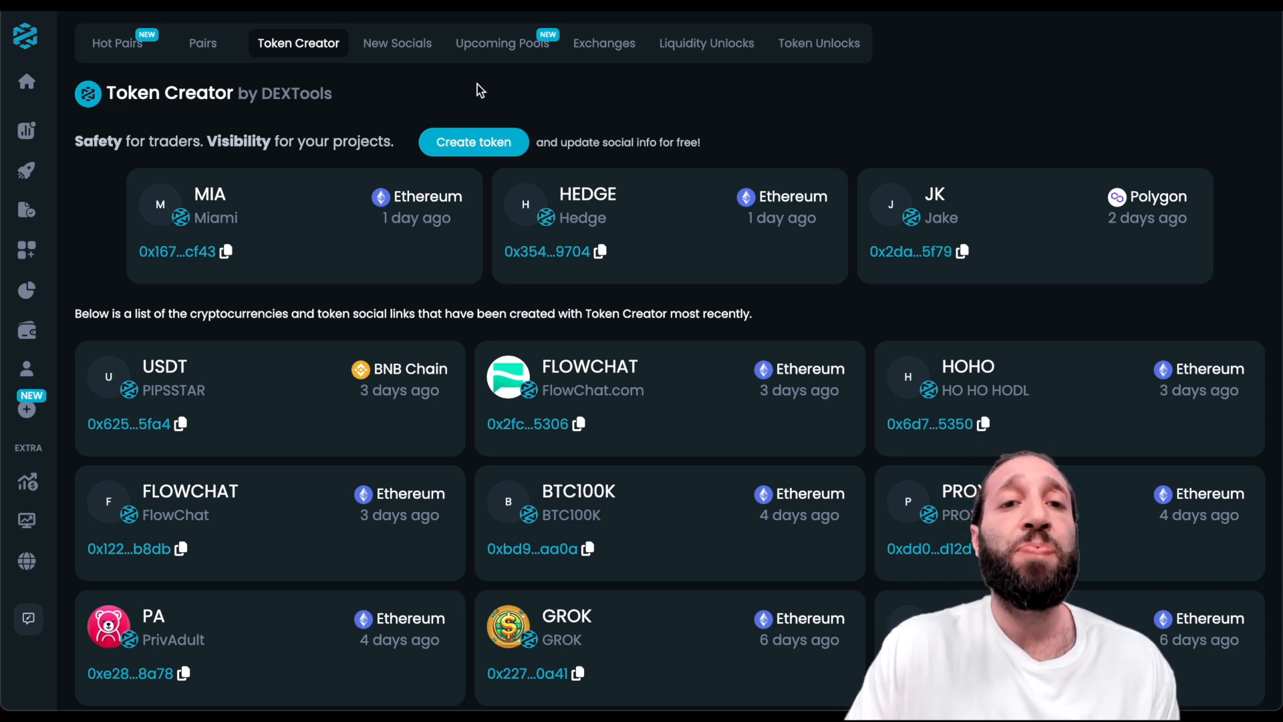
left_click(397, 43)
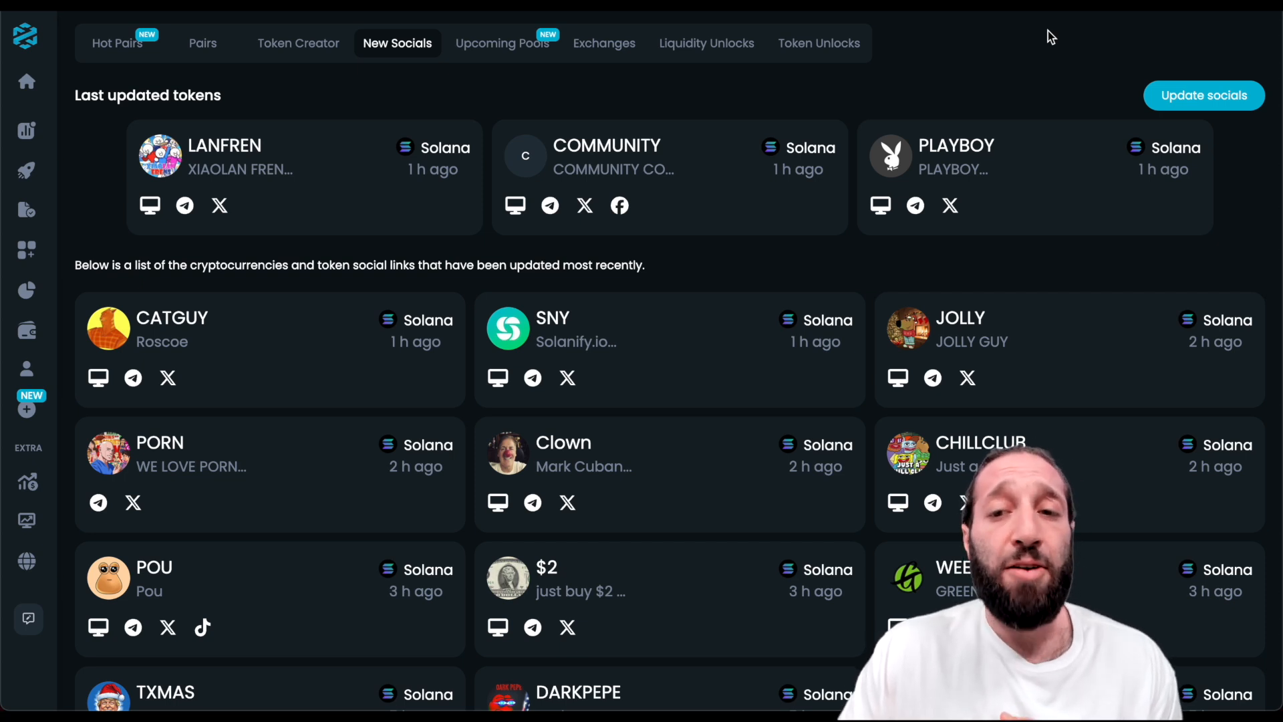
mouse_move(302, 189)
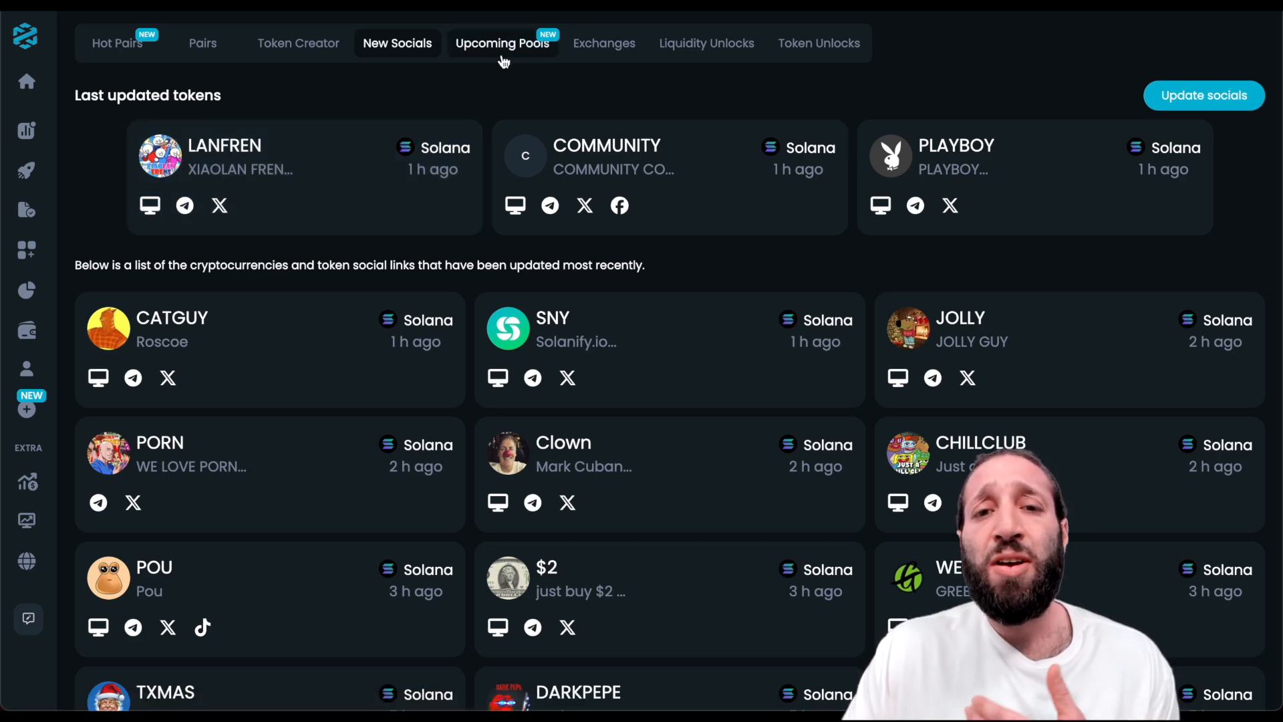
left_click(603, 122)
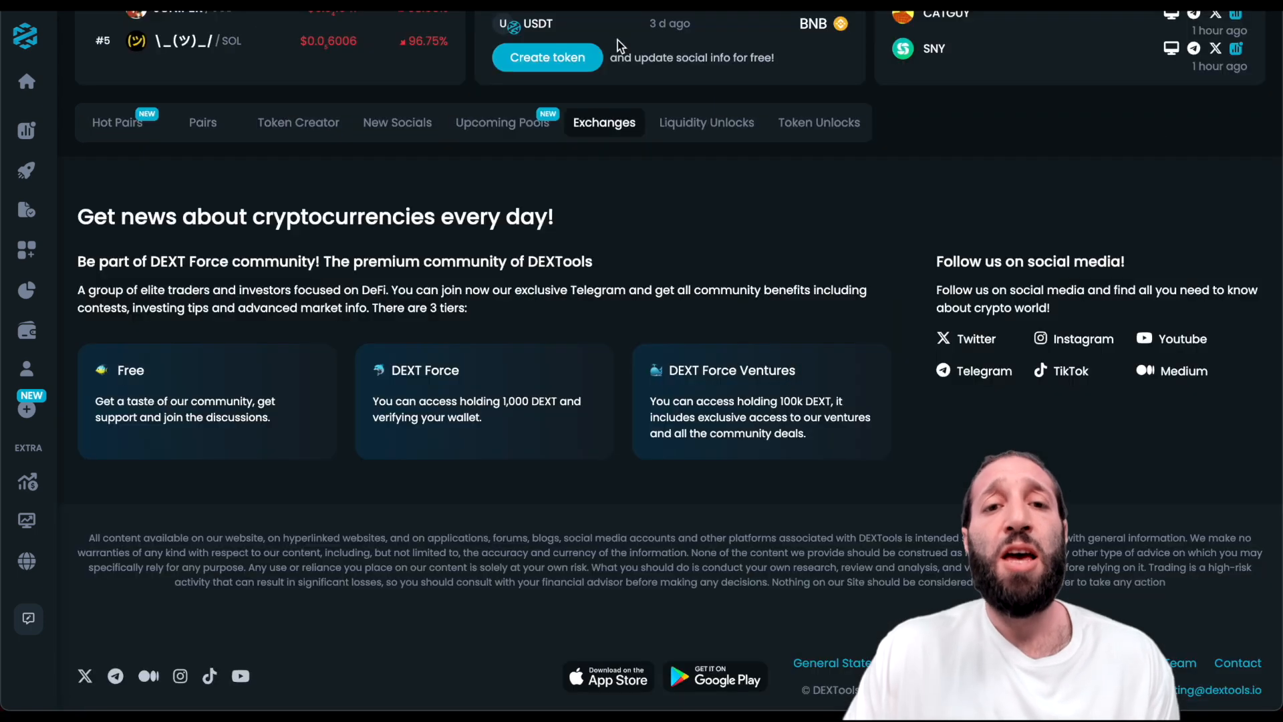
scroll("down", 3)
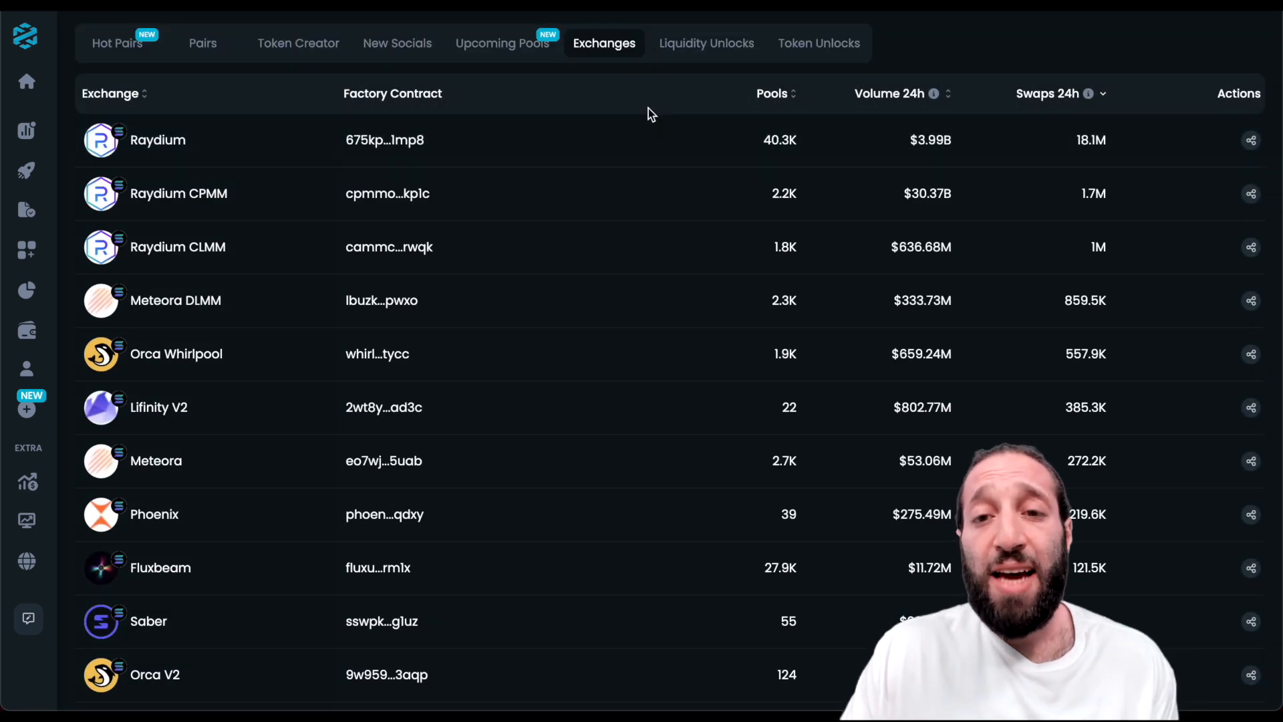
Check the Liquidity Unlocks and Token Unlocks lists, then return to the Hot Pairs ranking.
left_click(706, 43)
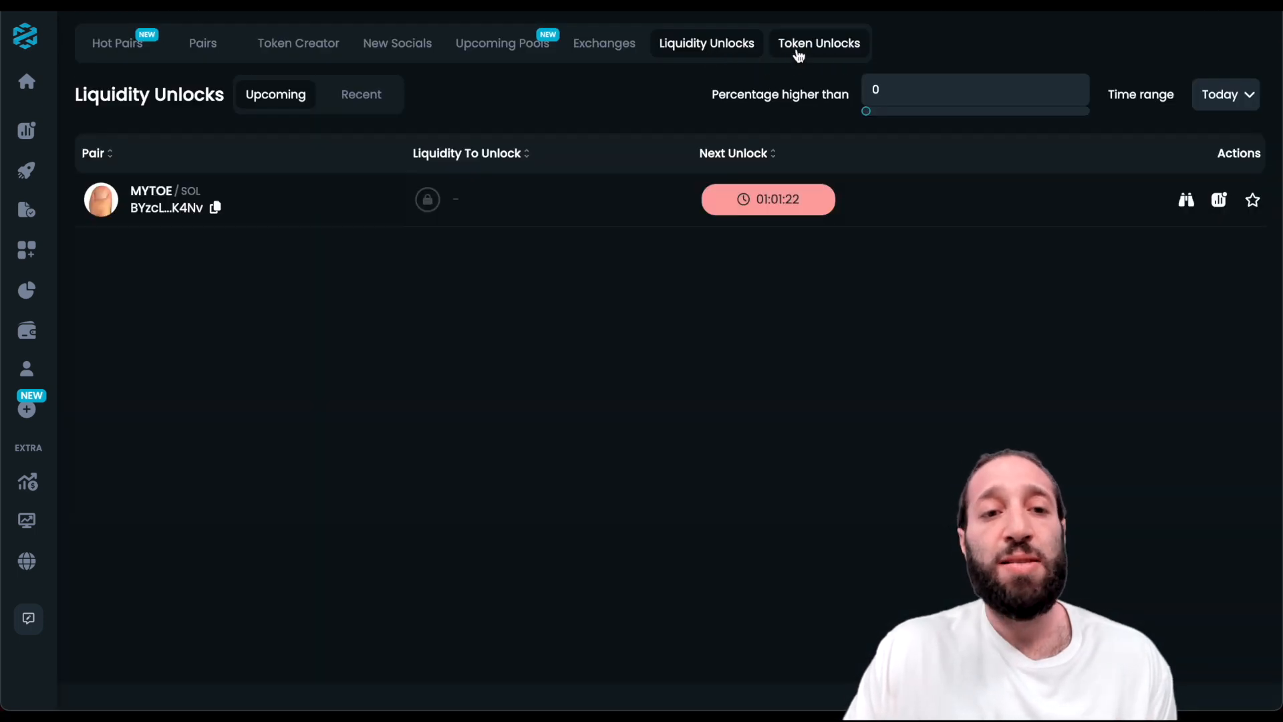
left_click(118, 43)
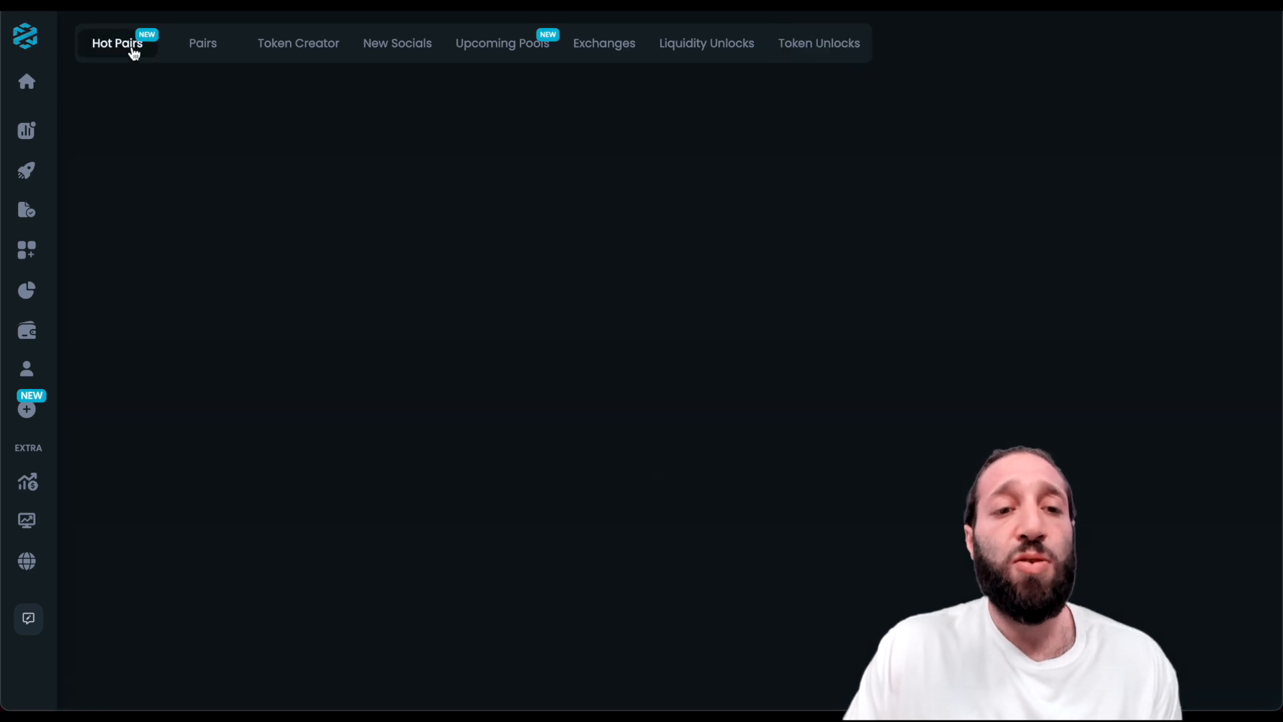
left_click(117, 43)
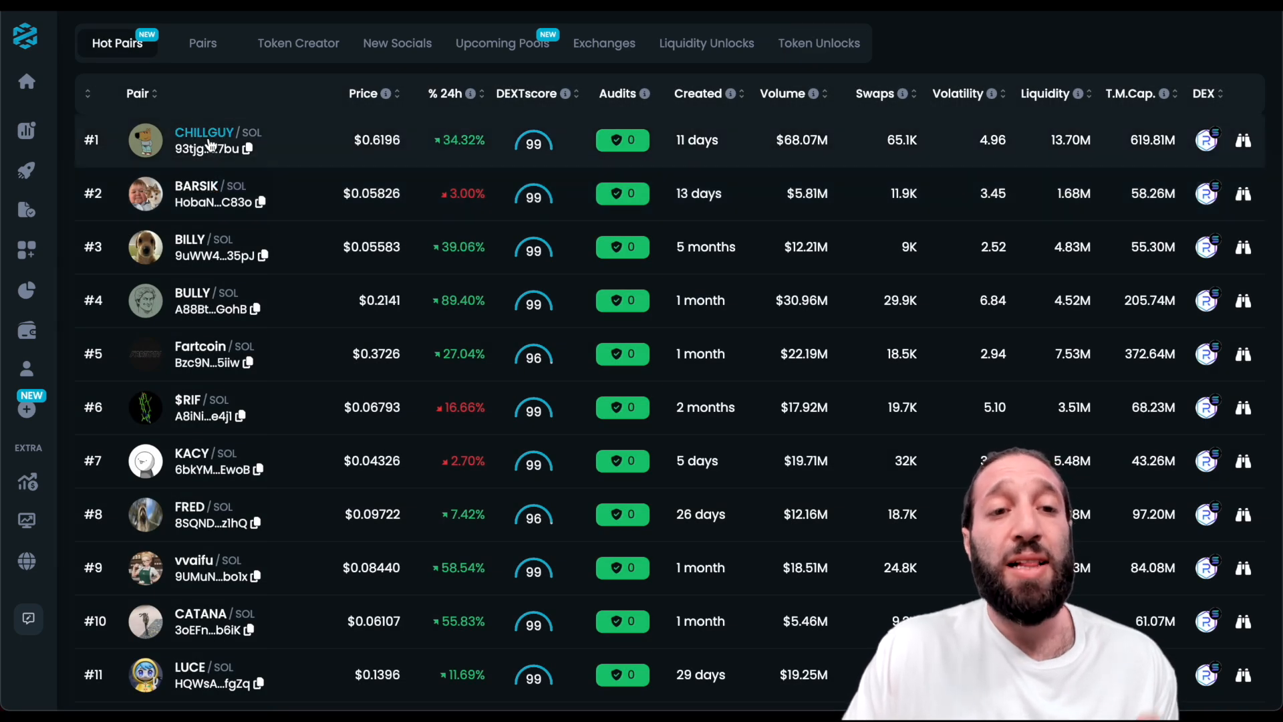
Go to the CHILLGUY/SOL pair page and close the Favorites panel so the chart fills the page.
left_click(203, 132)
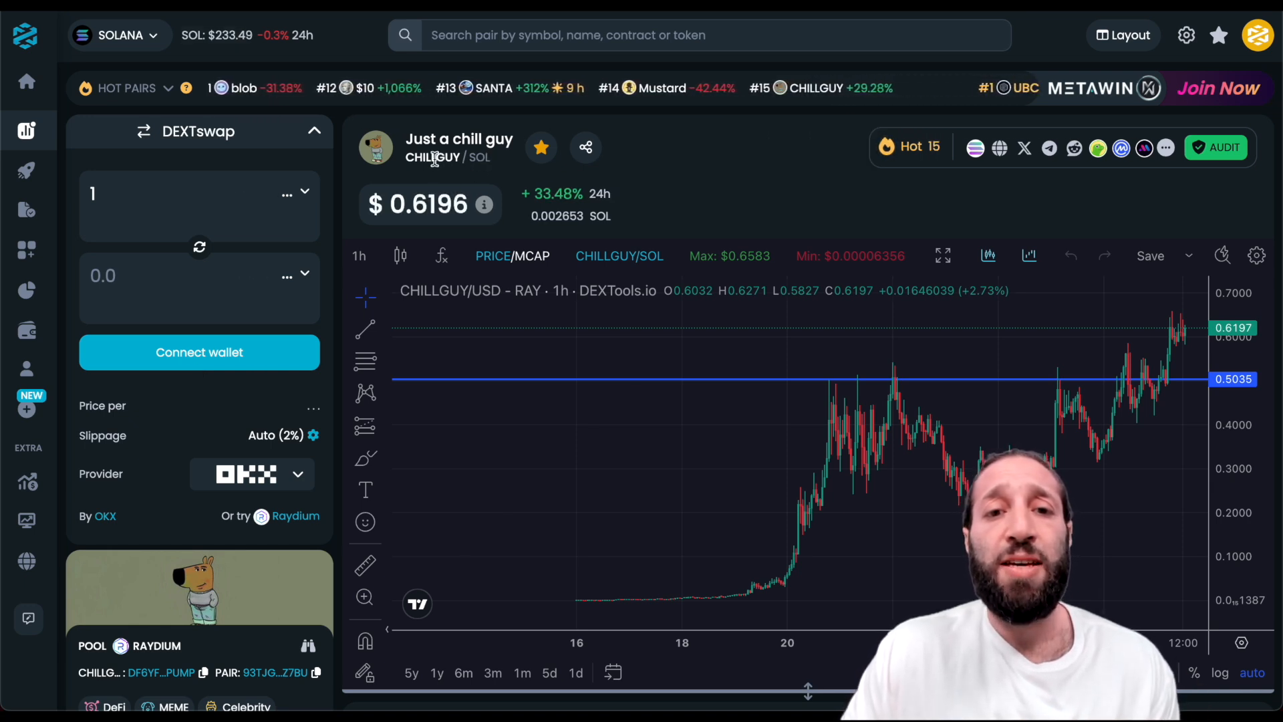
left_click(541, 147)
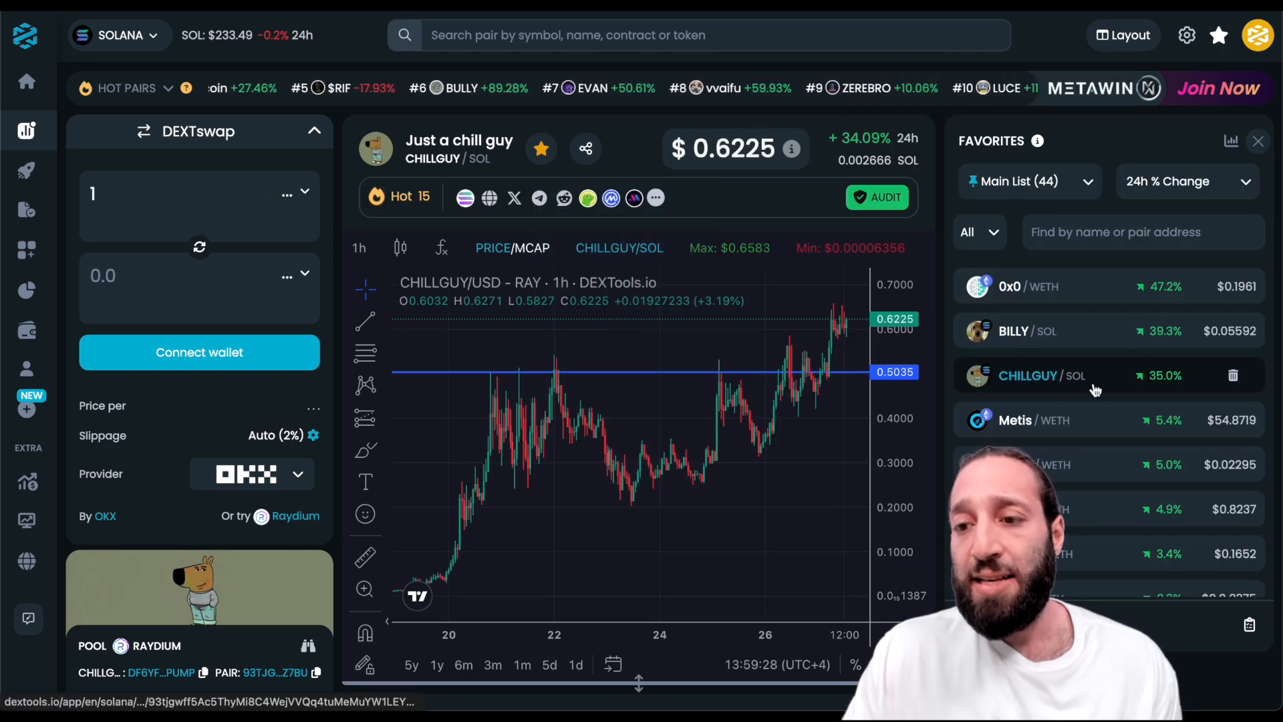
mouse_move(1230, 377)
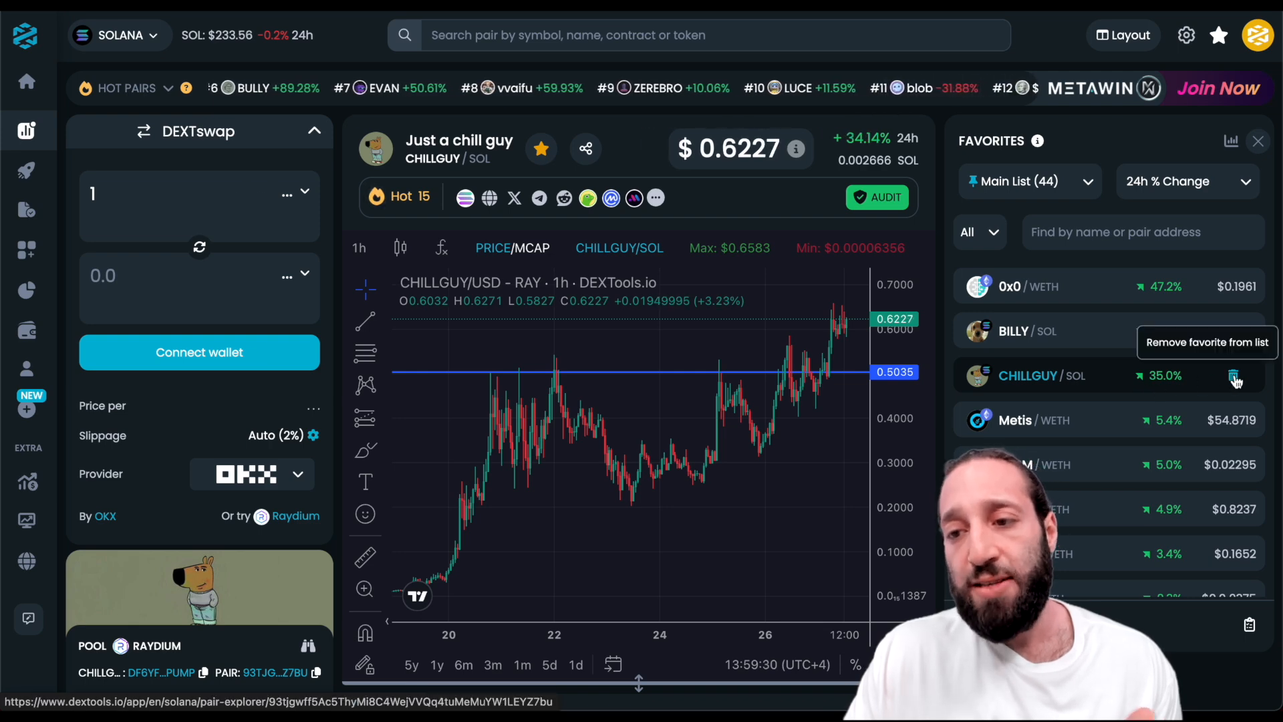
scroll("down", 3)
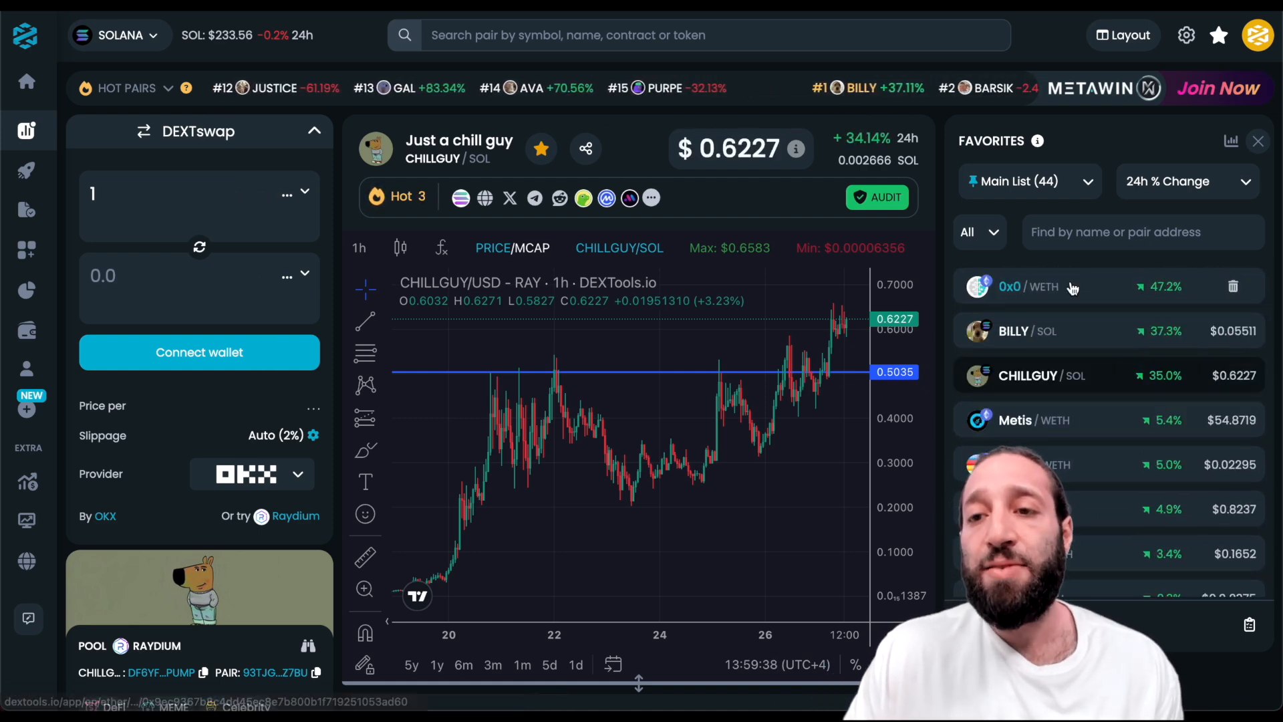
left_click(1258, 140)
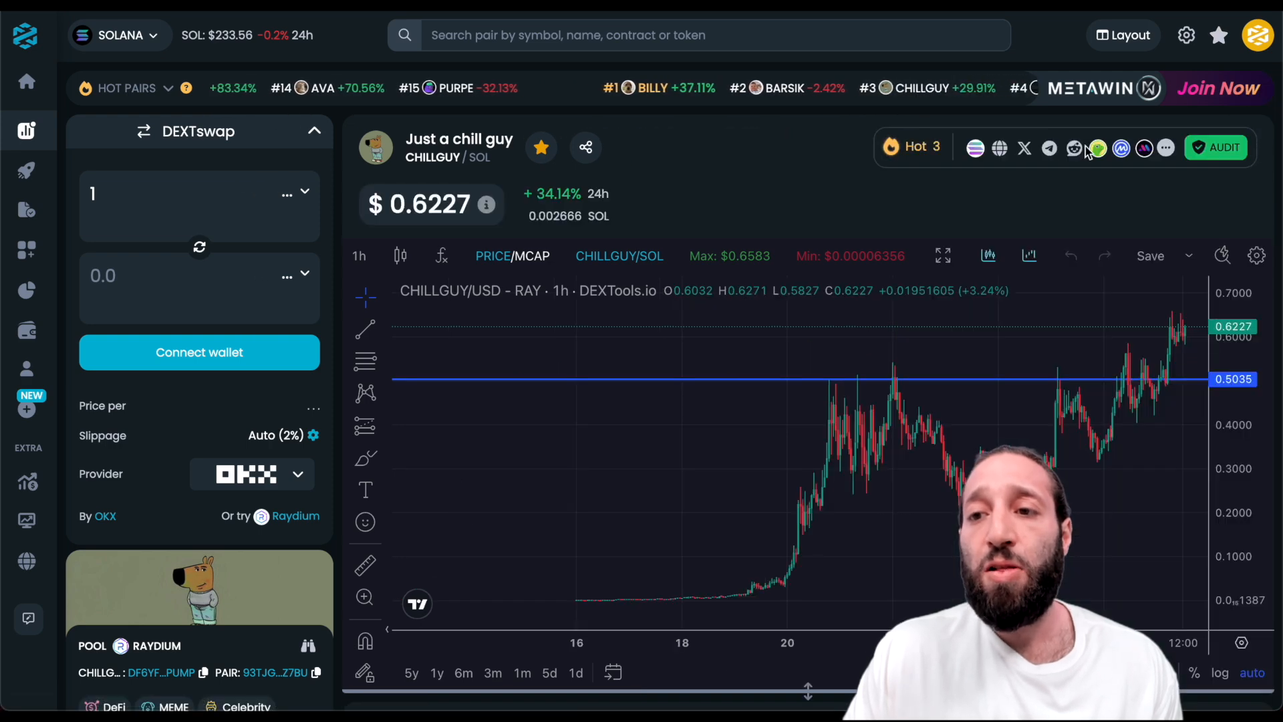
mouse_move(1121, 147)
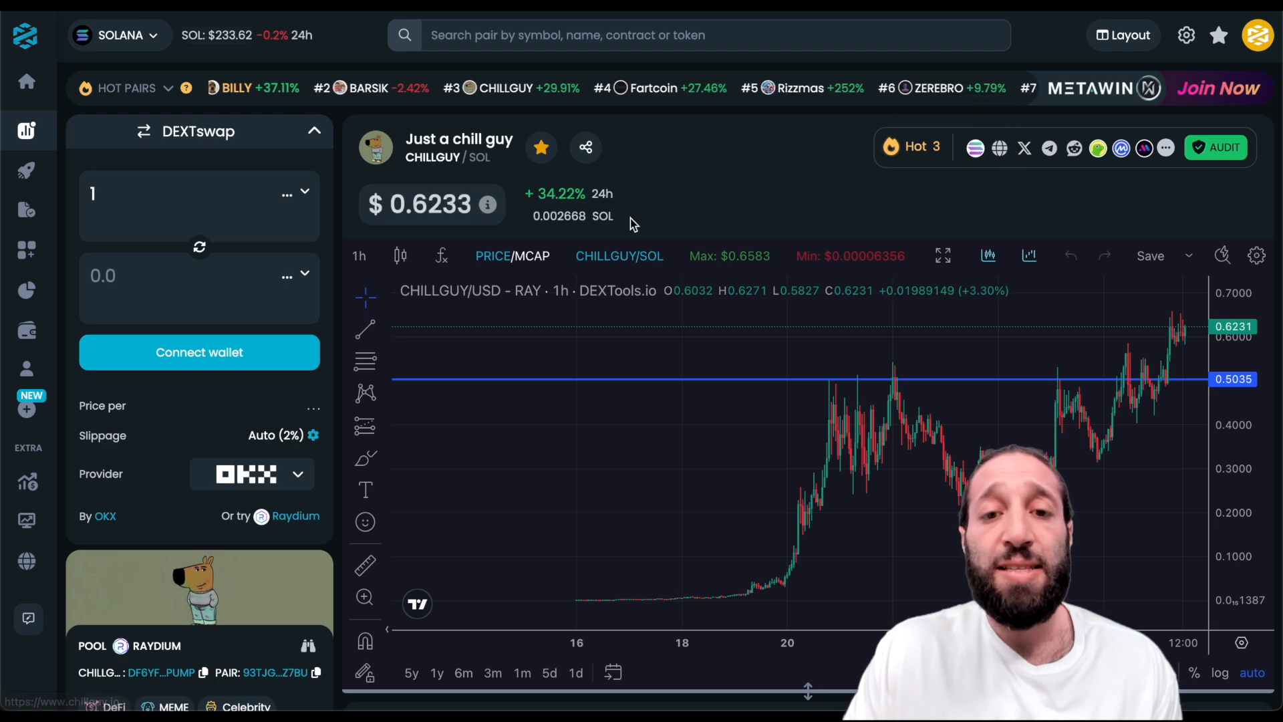
scroll("down", 3)
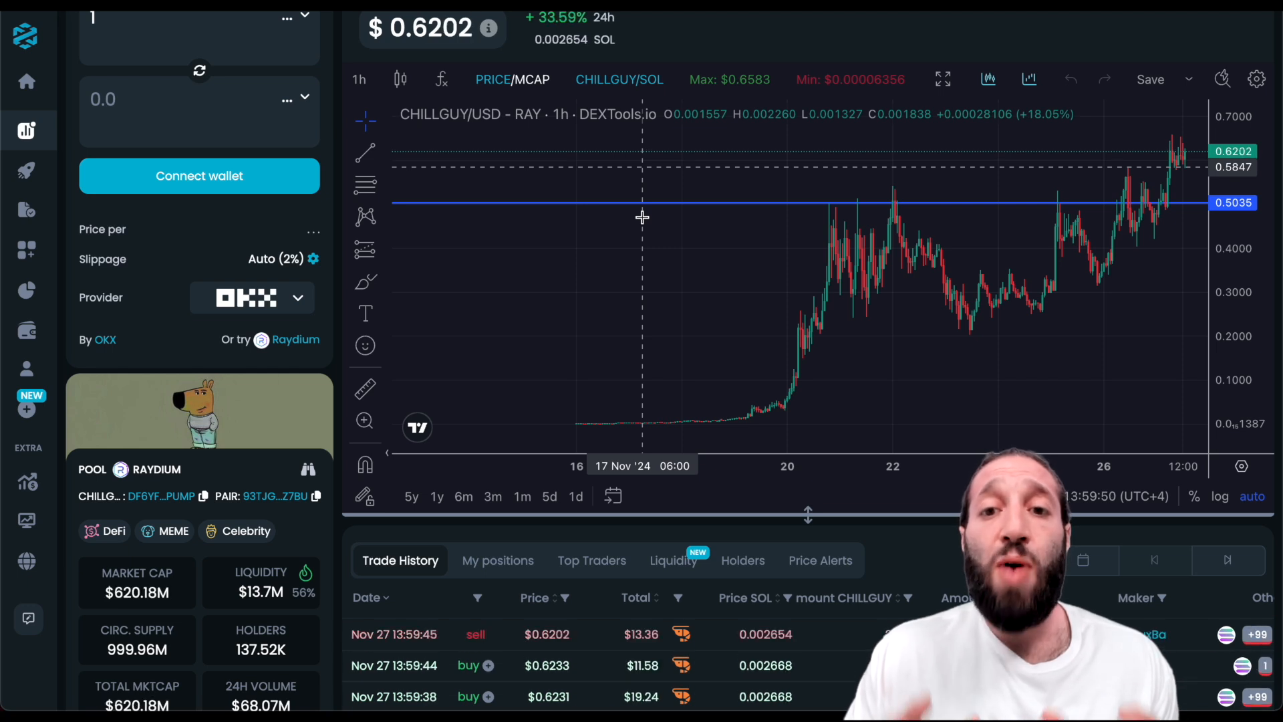
left_click(360, 79)
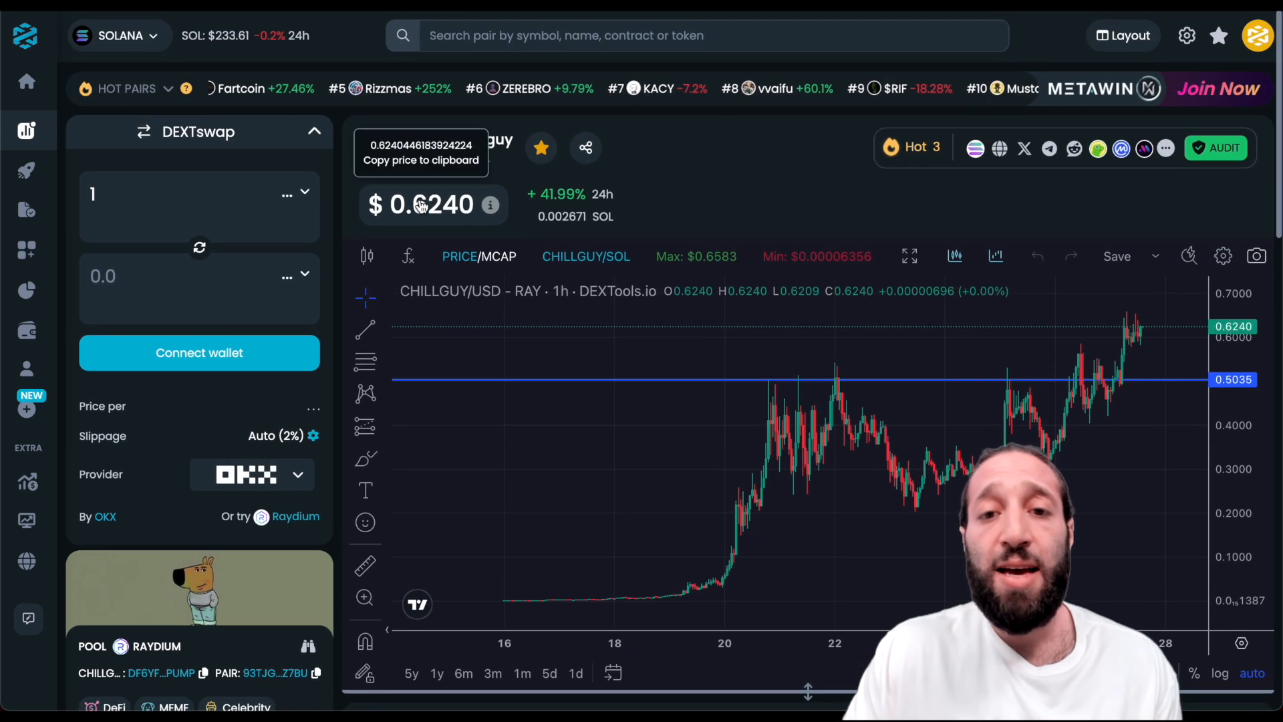
left_click(585, 147)
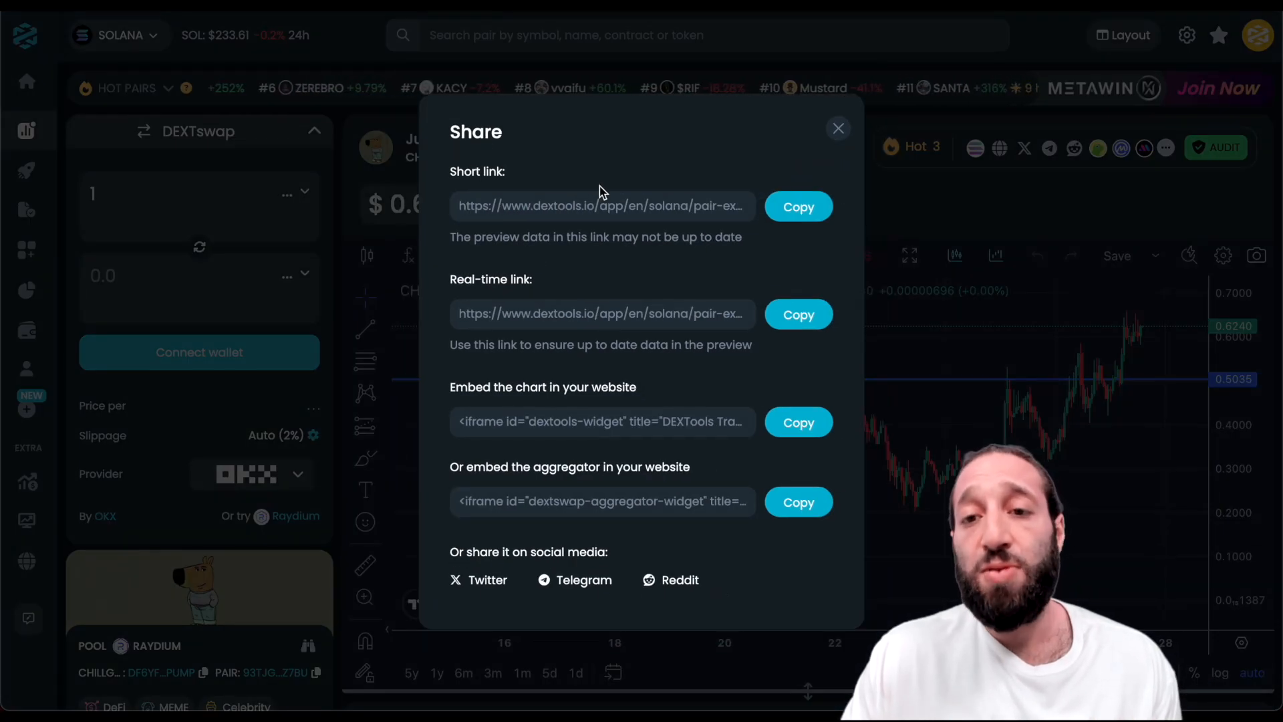
left_click(838, 129)
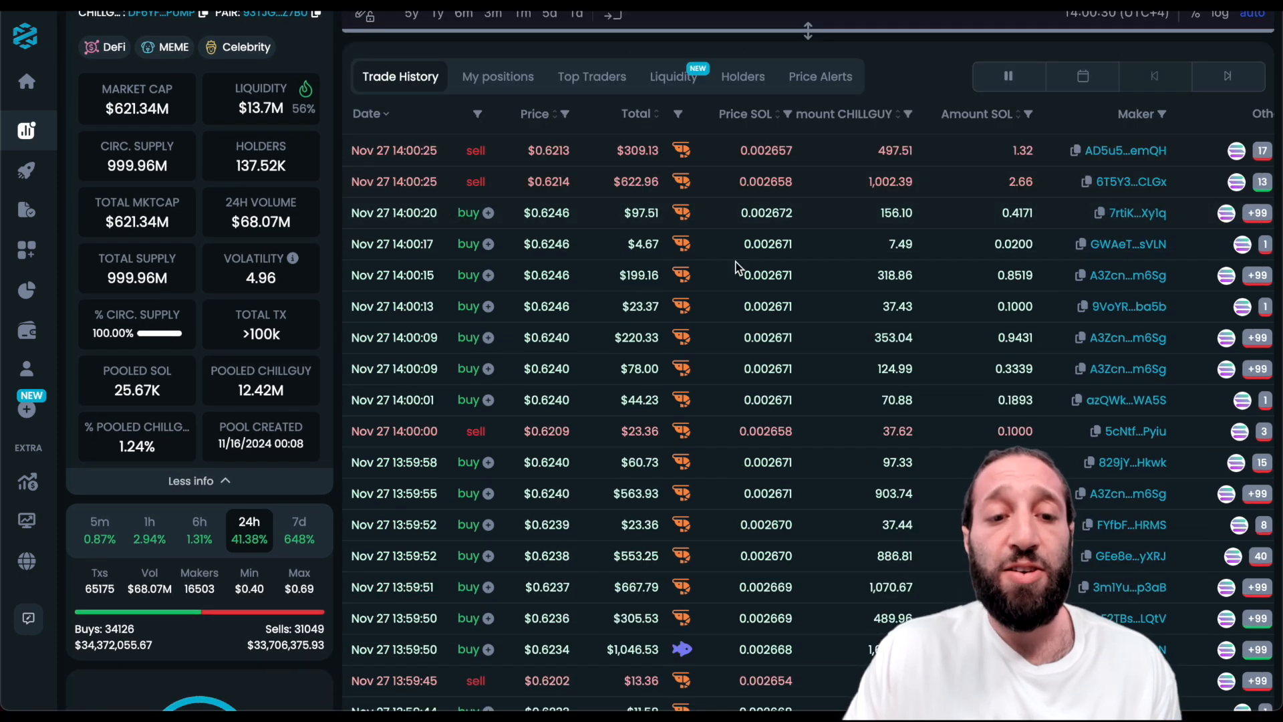
scroll("down", 3)
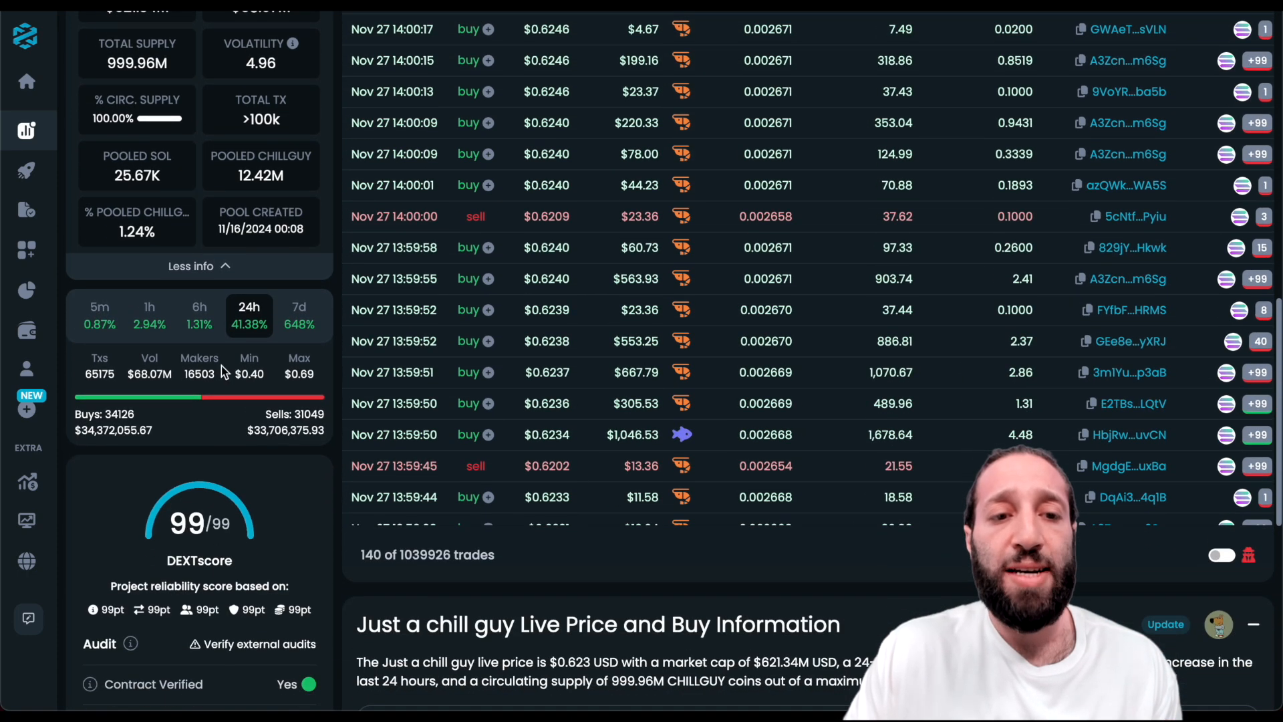
scroll("down", 3)
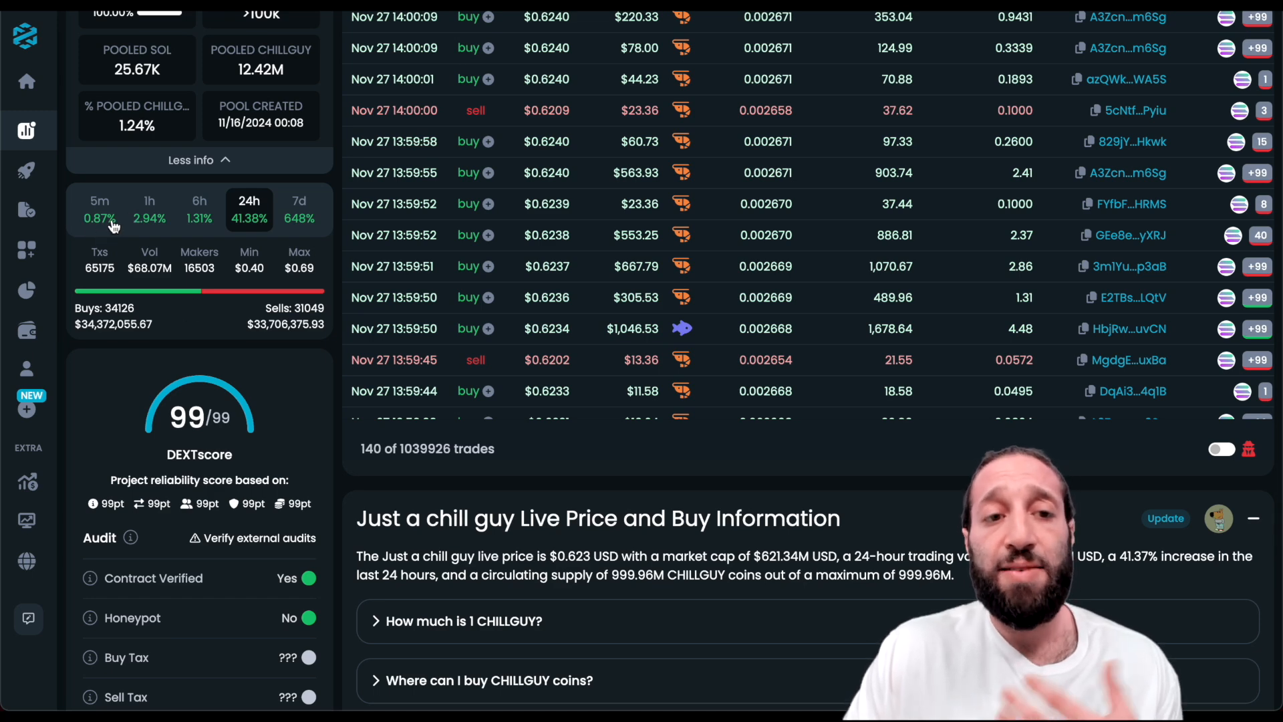
mouse_move(261, 212)
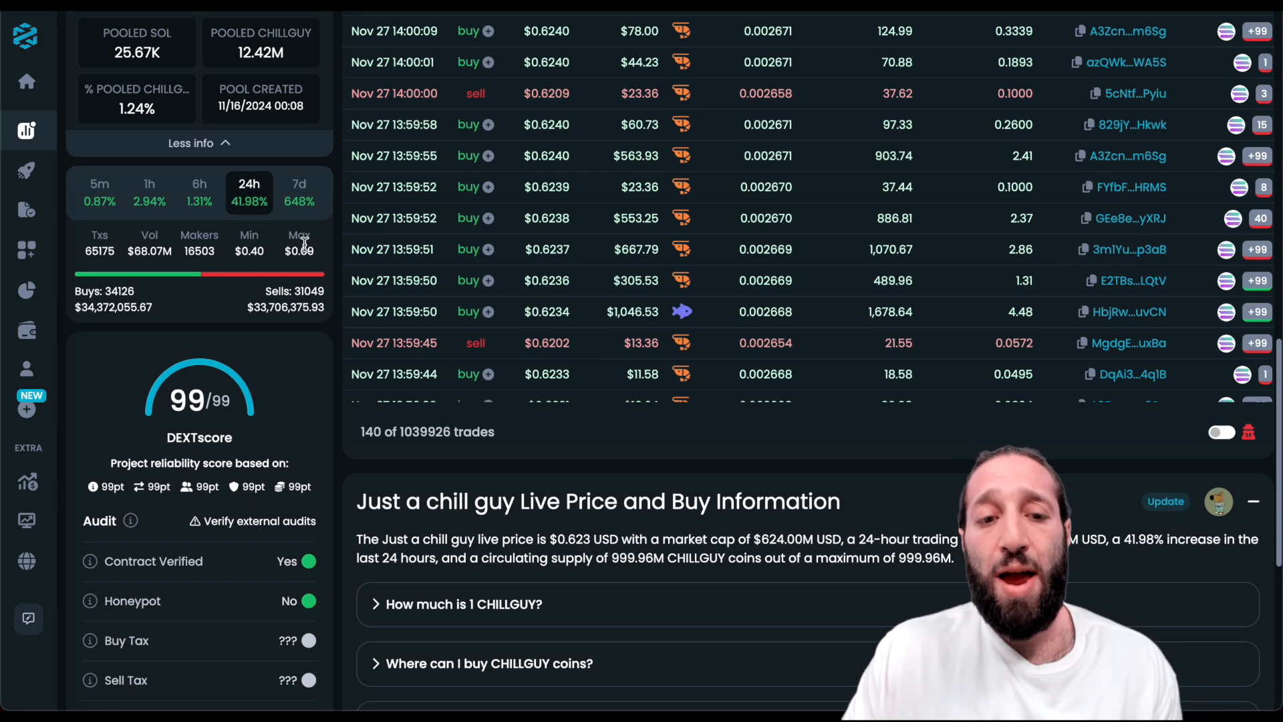
scroll("down", 3)
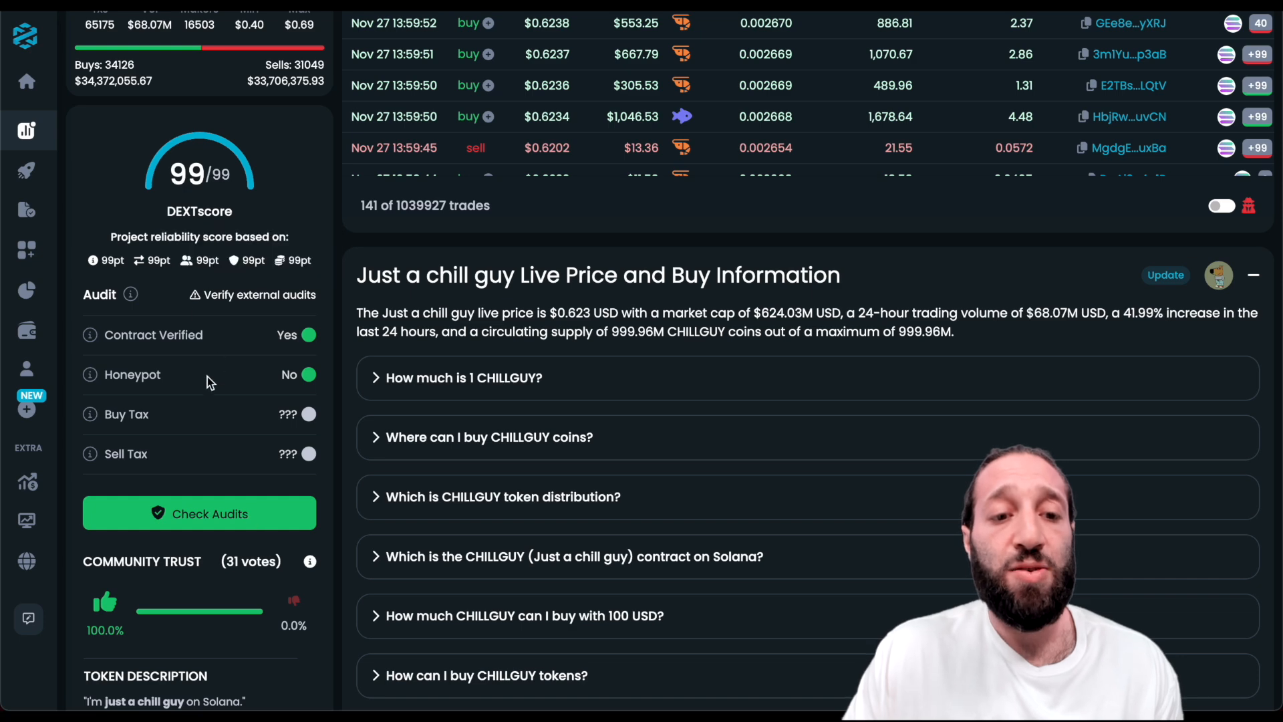
left_click(198, 513)
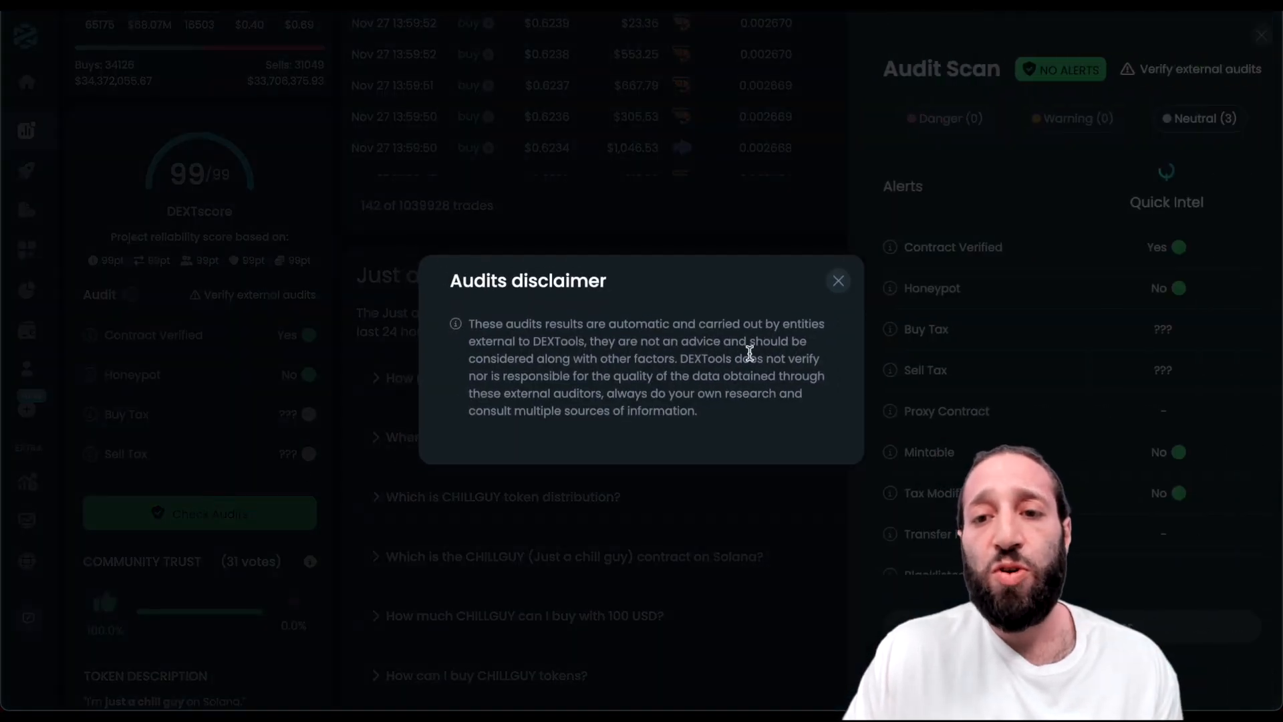
left_click(838, 281)
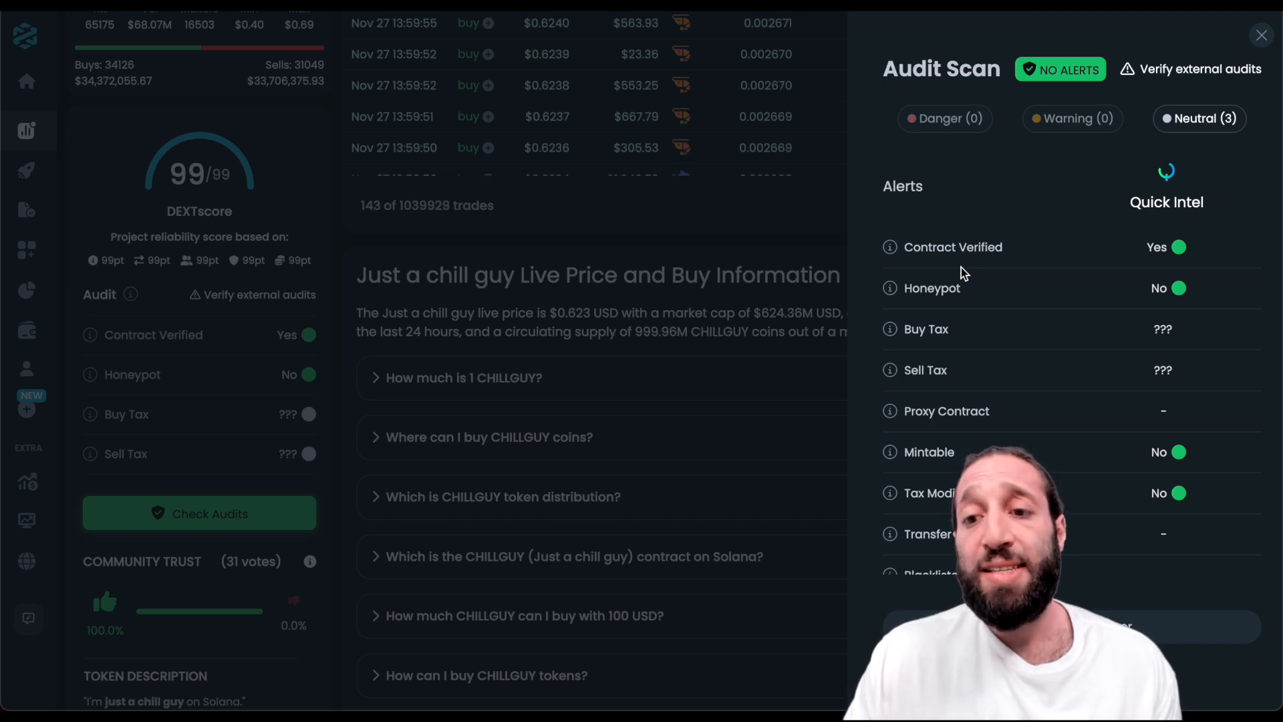
left_click(1260, 35)
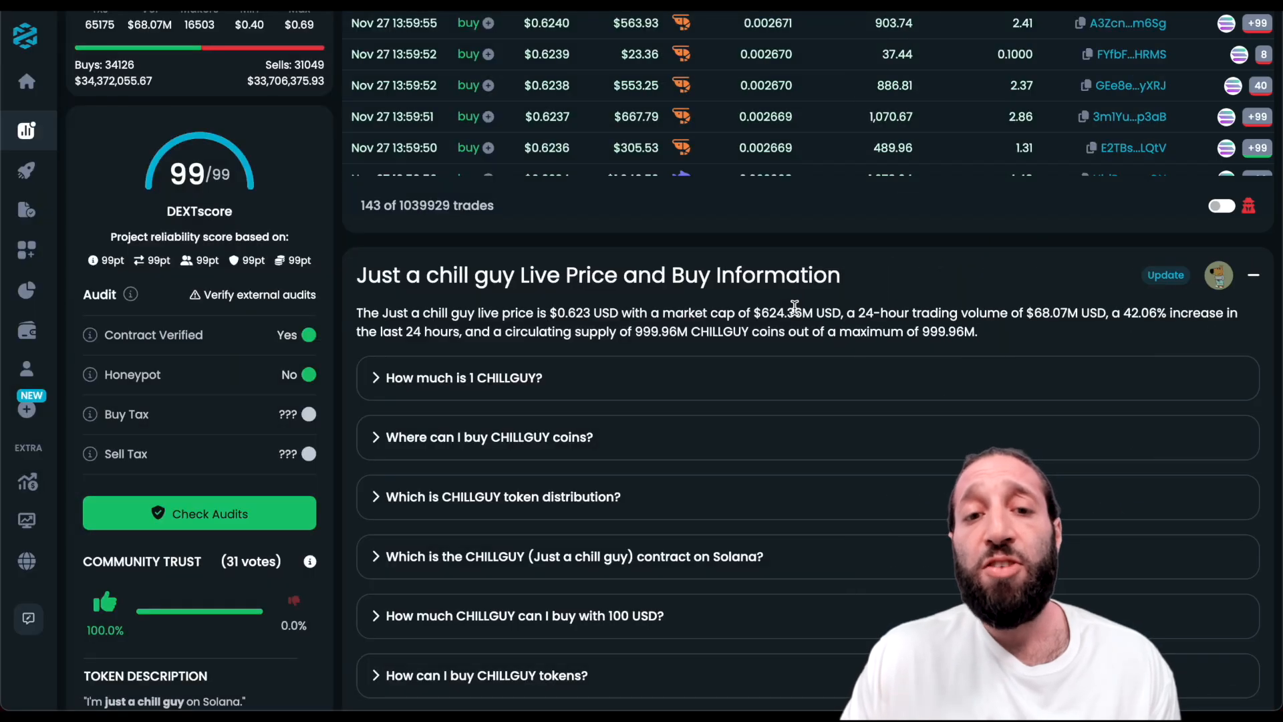
scroll("down", 3)
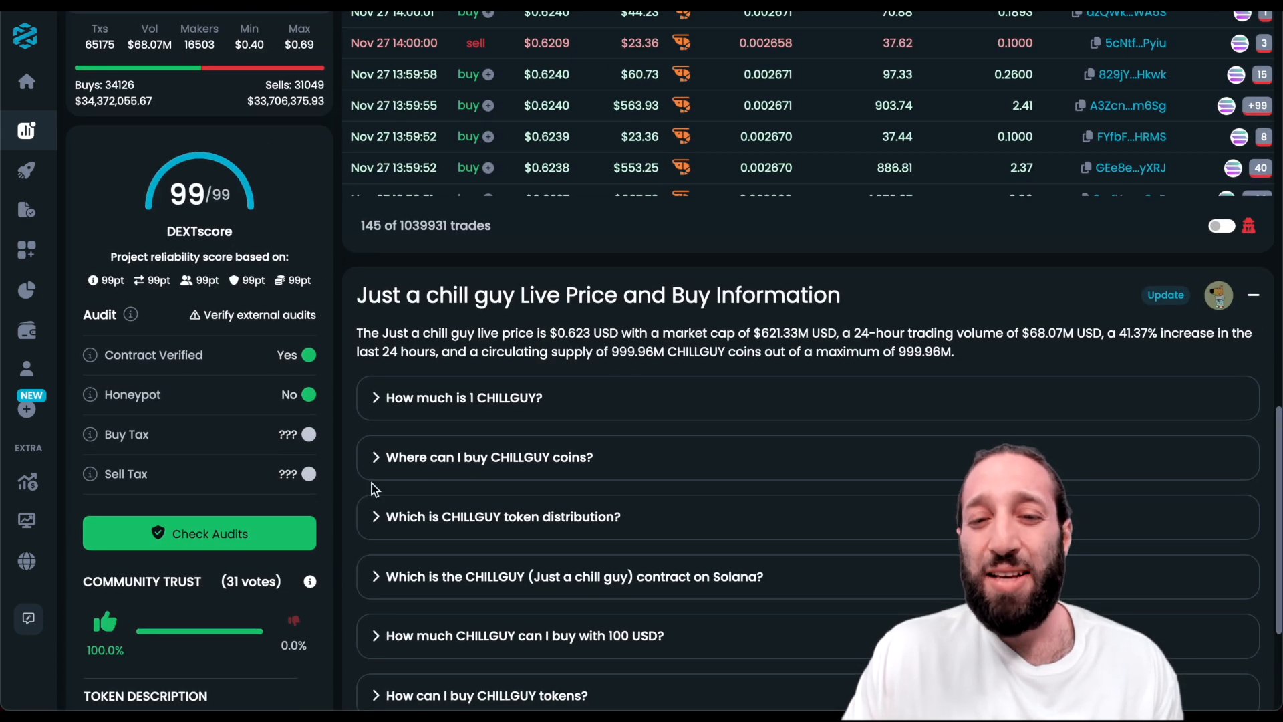
mouse_move(575, 279)
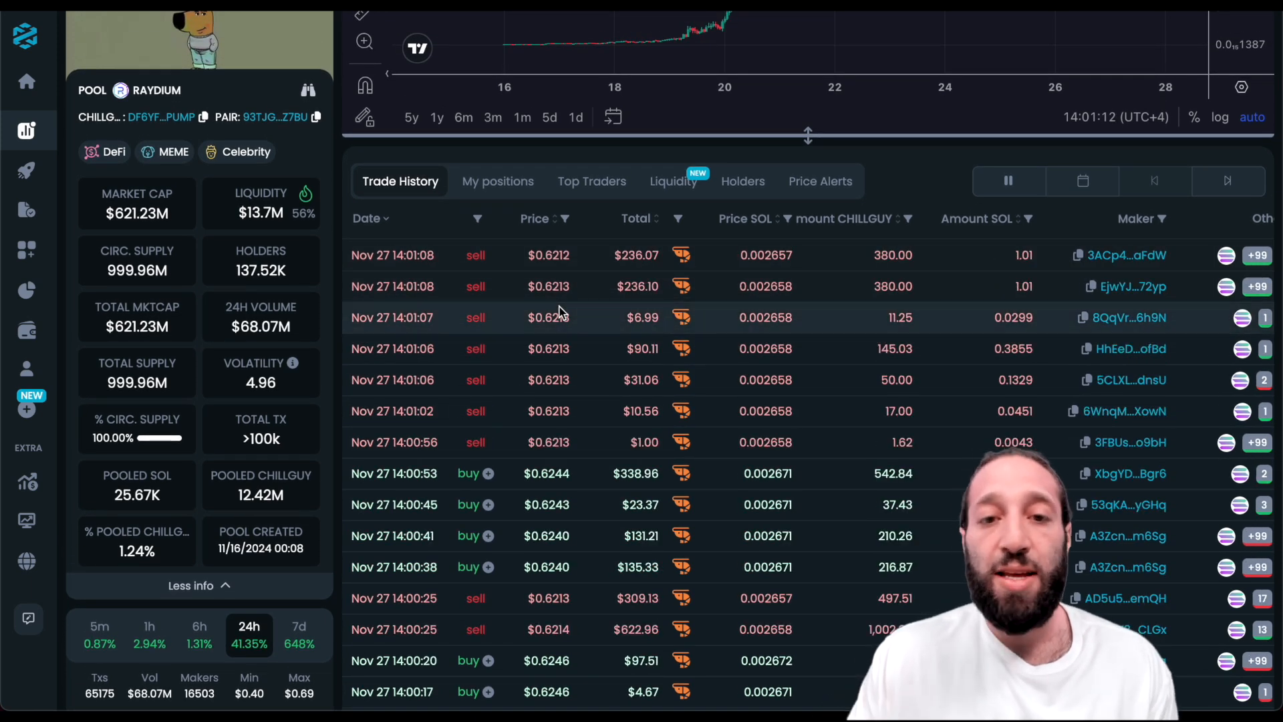
View My positions for CHILLGUY, start an Add Position form and cancel it.
left_click(497, 182)
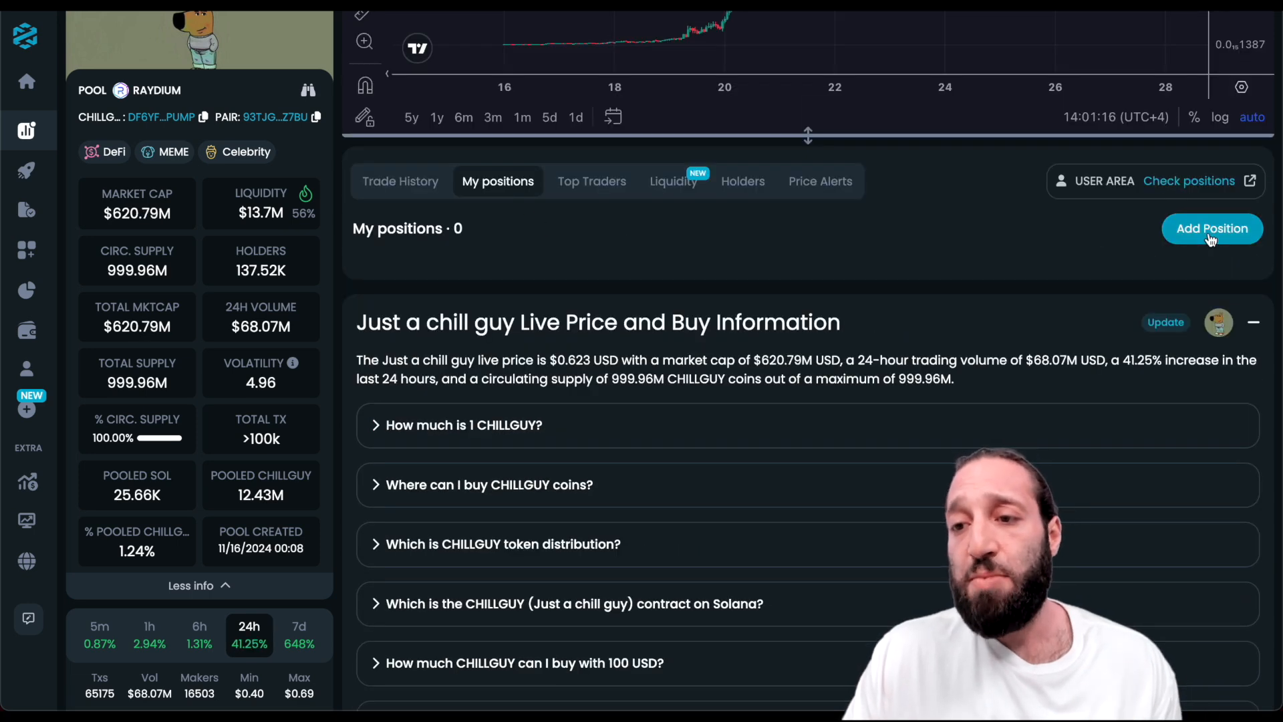
left_click(1212, 228)
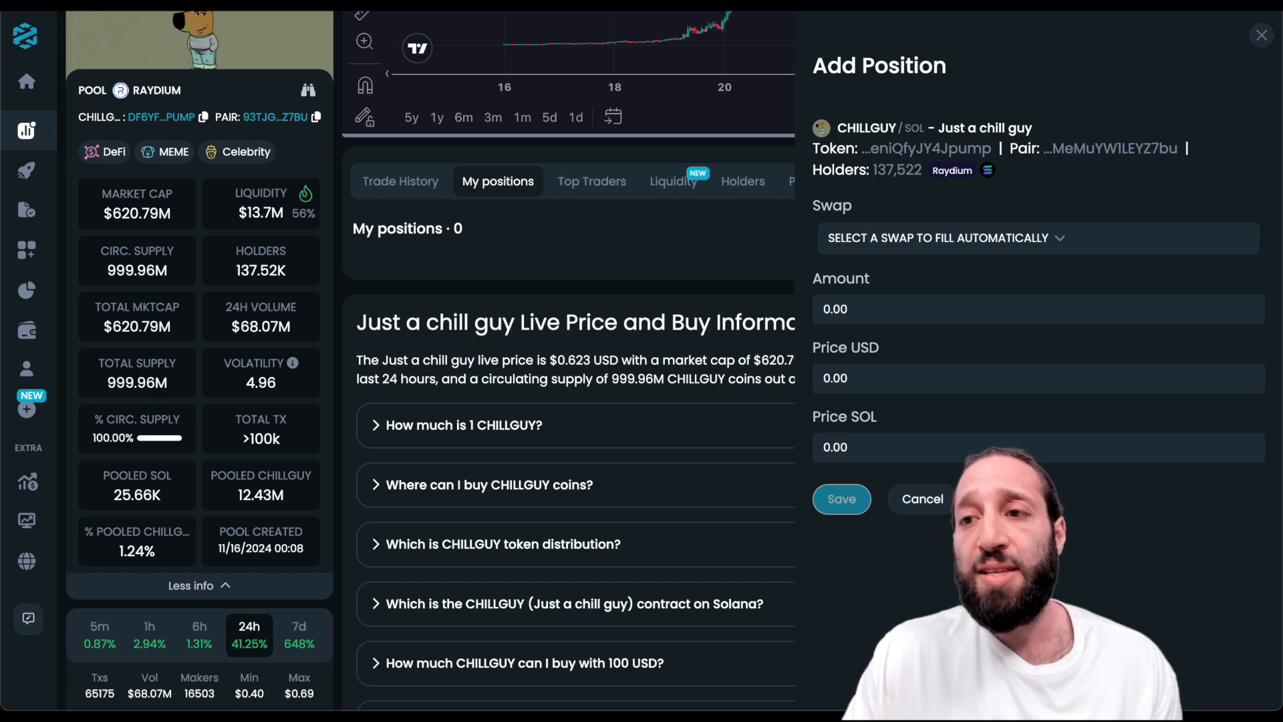
left_click(1241, 37)
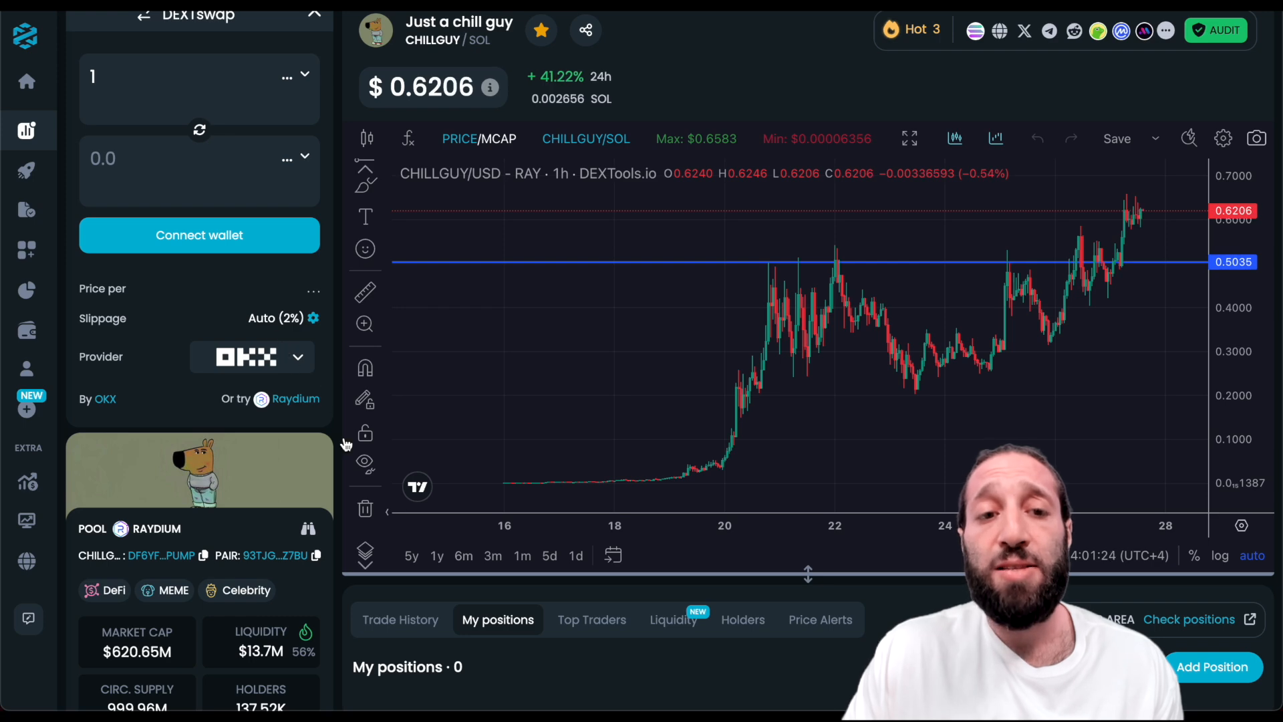
scroll("down", 3)
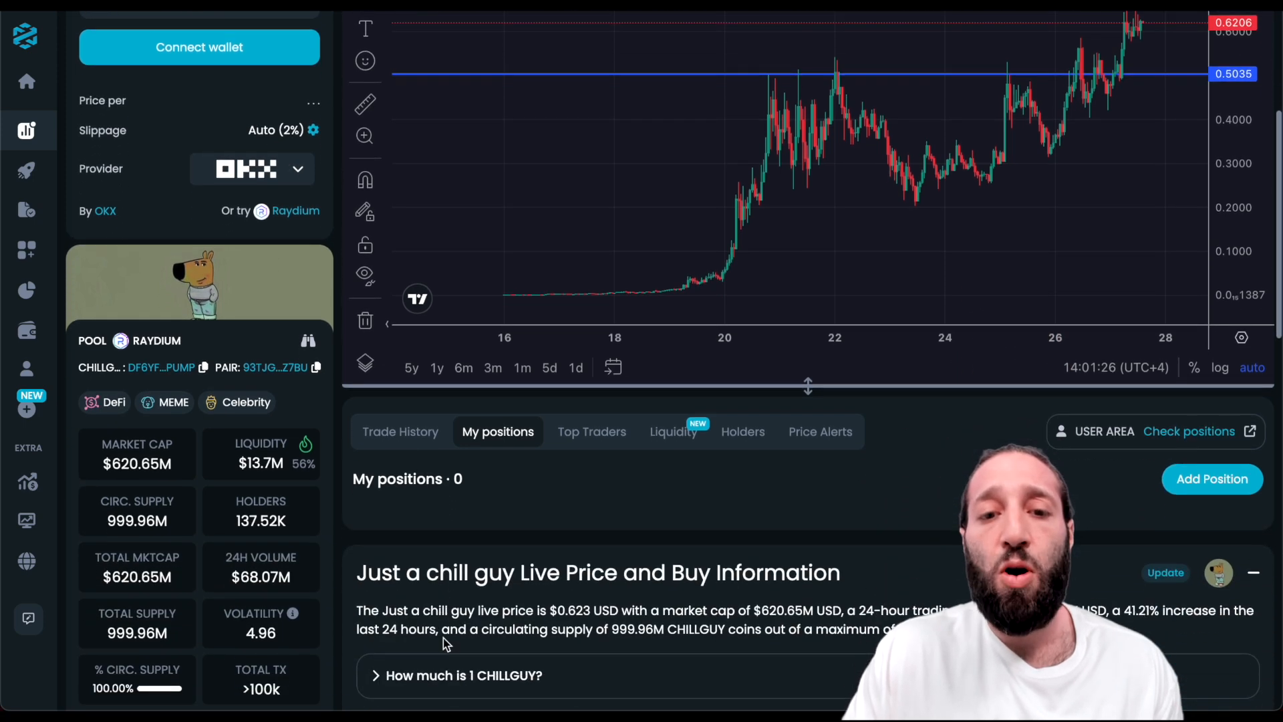
left_click(591, 432)
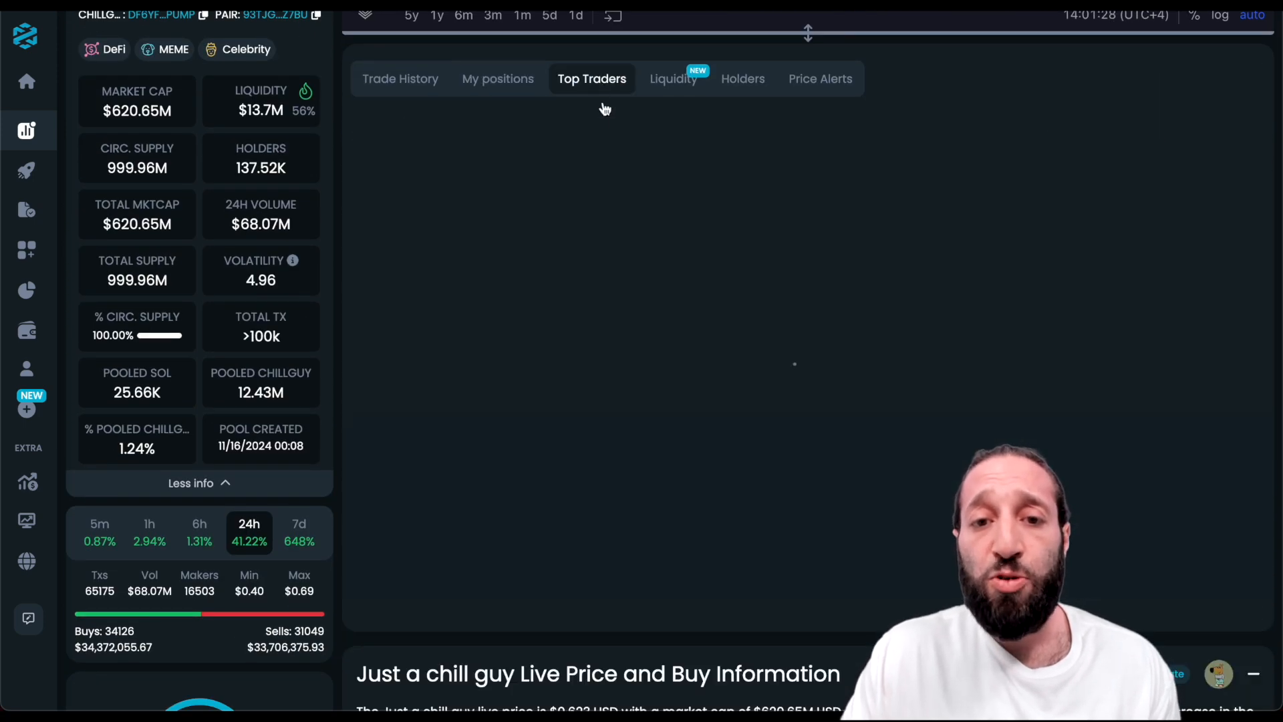
left_click(591, 77)
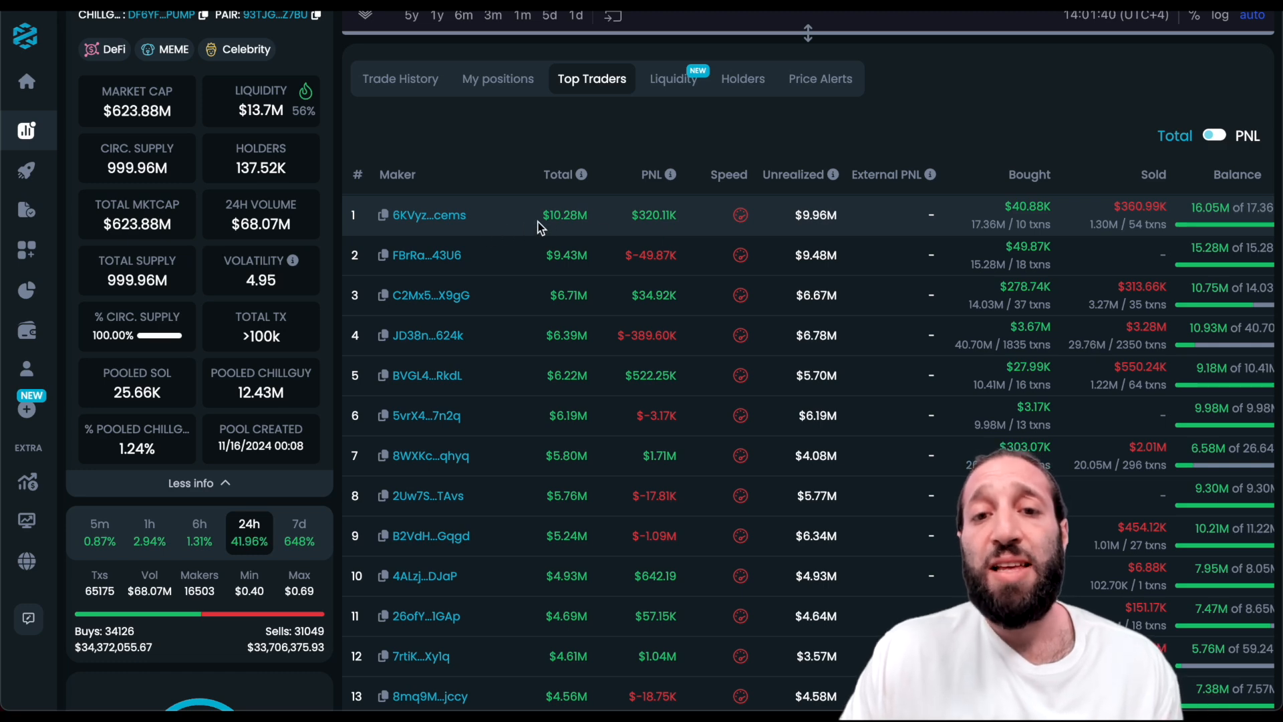
mouse_move(560, 230)
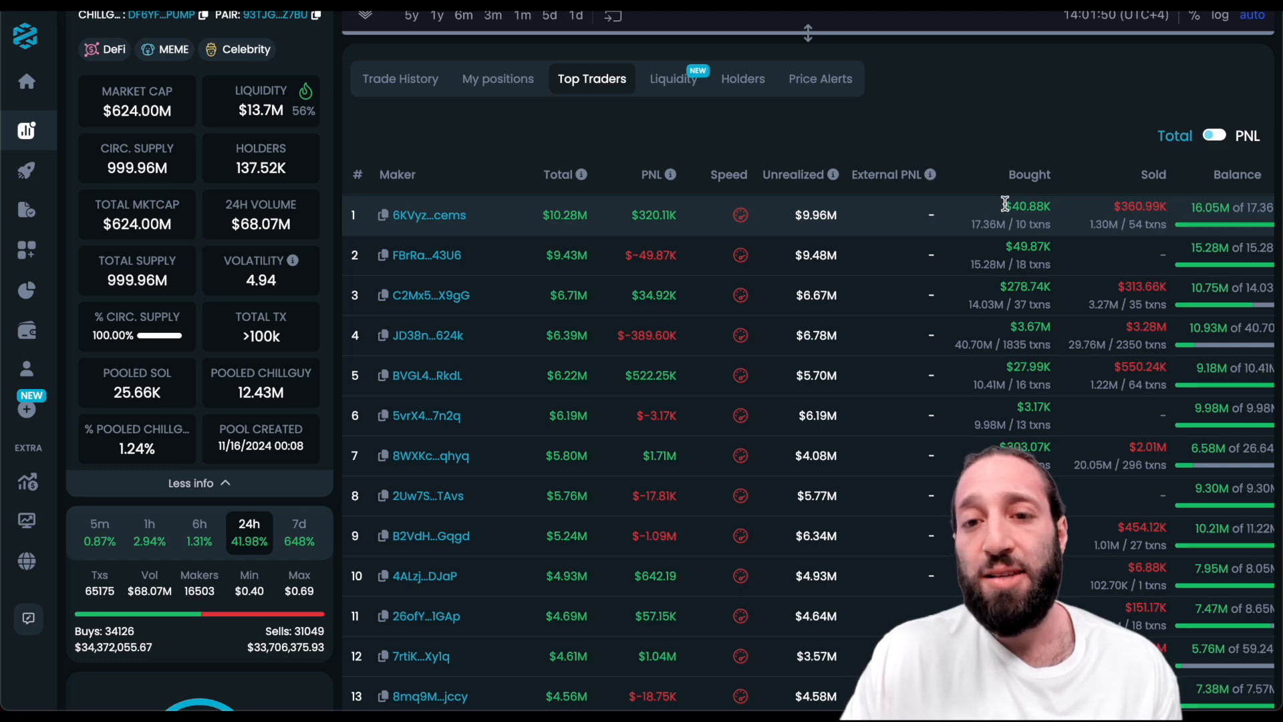
mouse_move(778, 219)
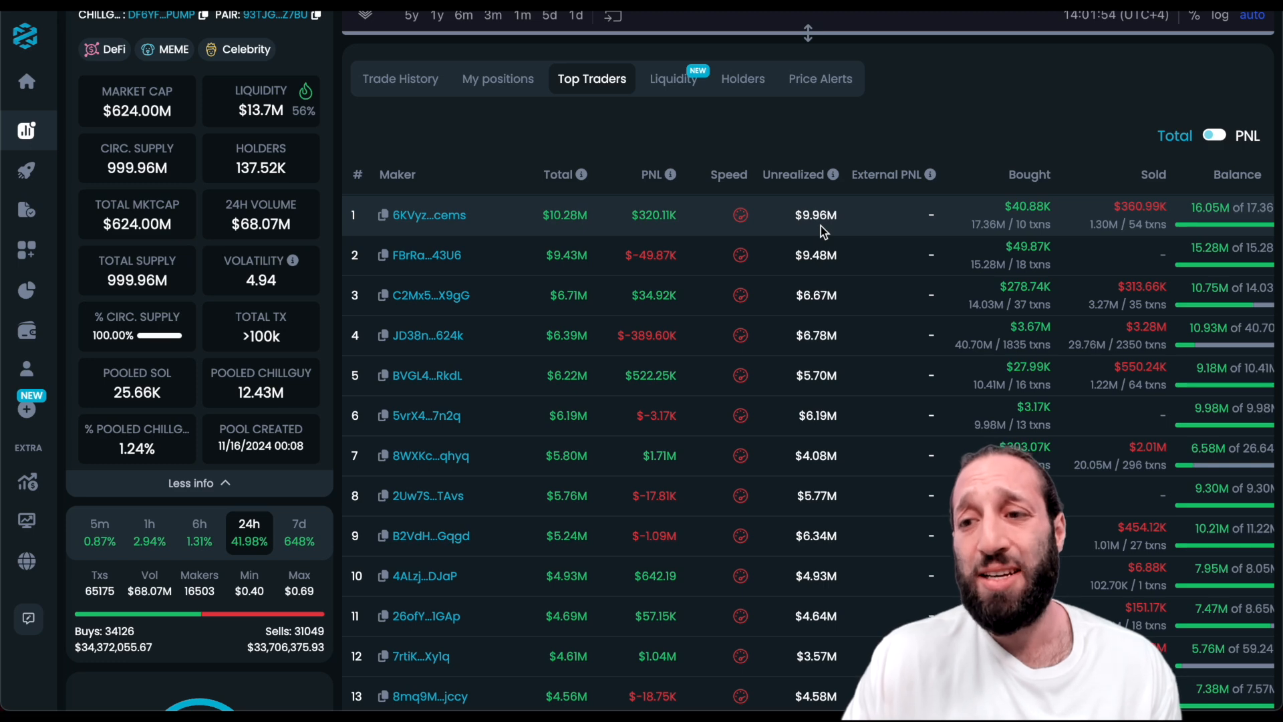
scroll("down", 3)
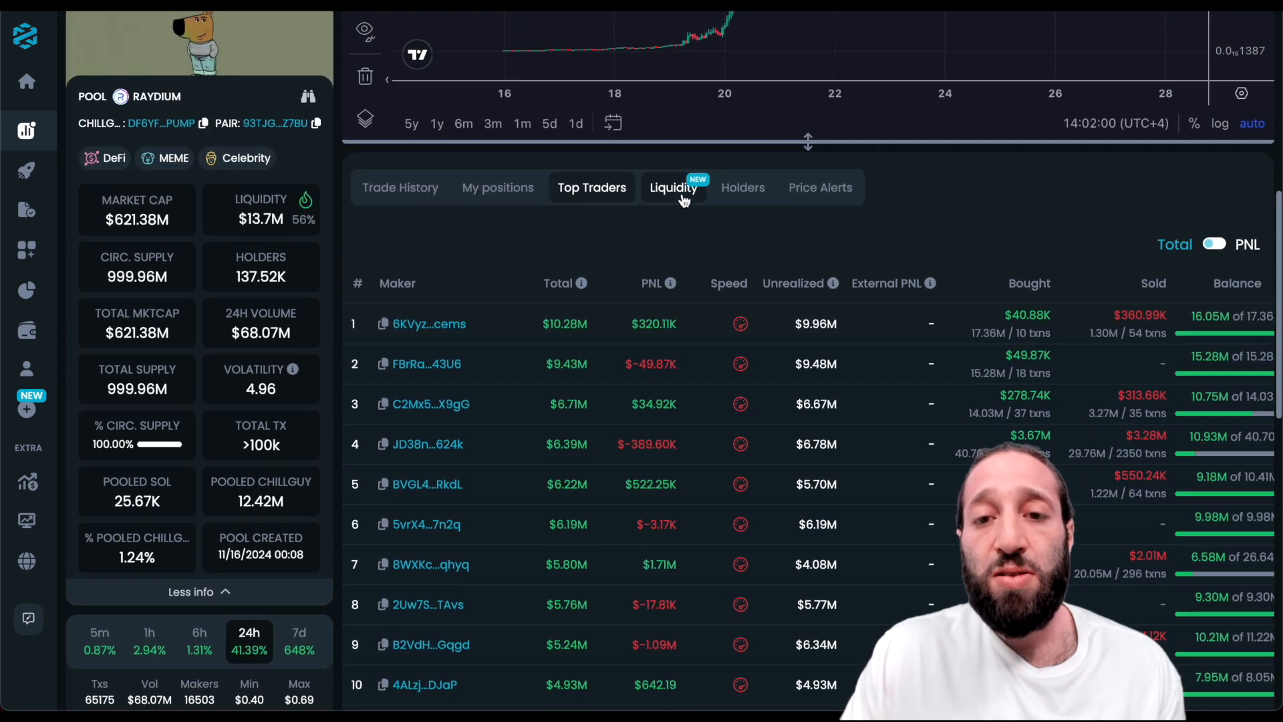
View the pool's liquidity providers, then the CHILLGUY holders list of 137,522 addresses.
left_click(674, 187)
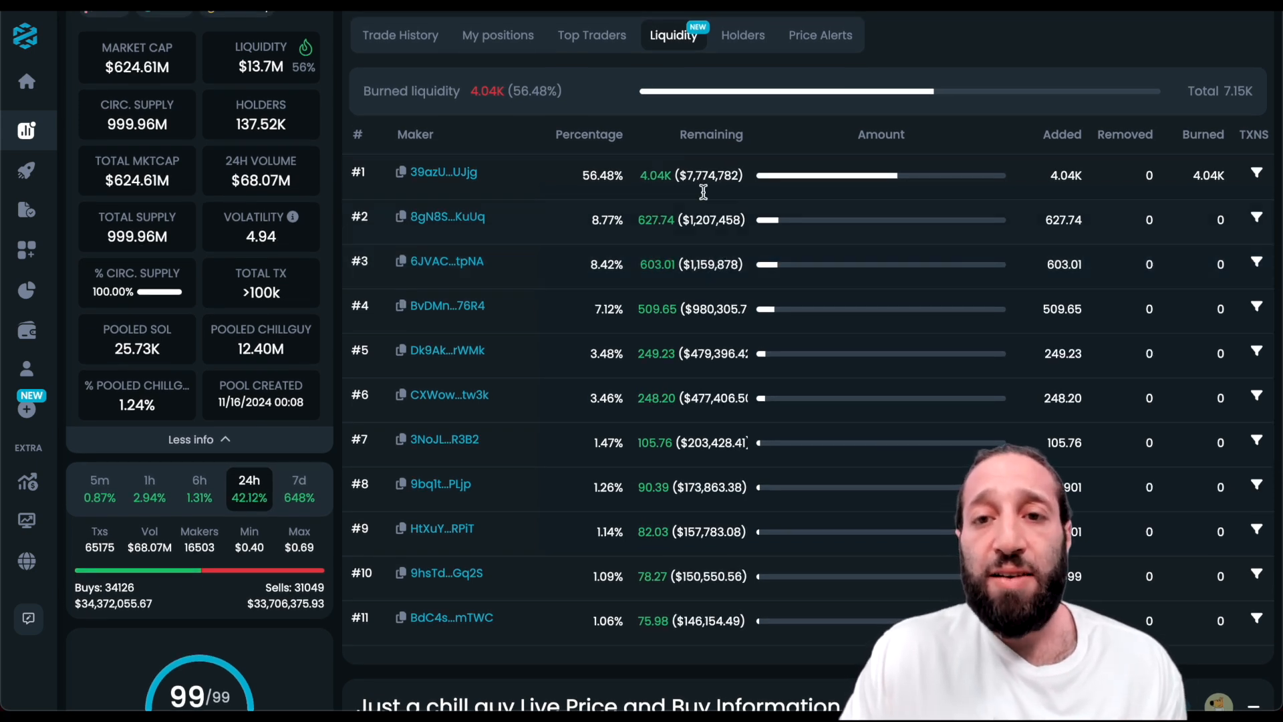
left_click(743, 35)
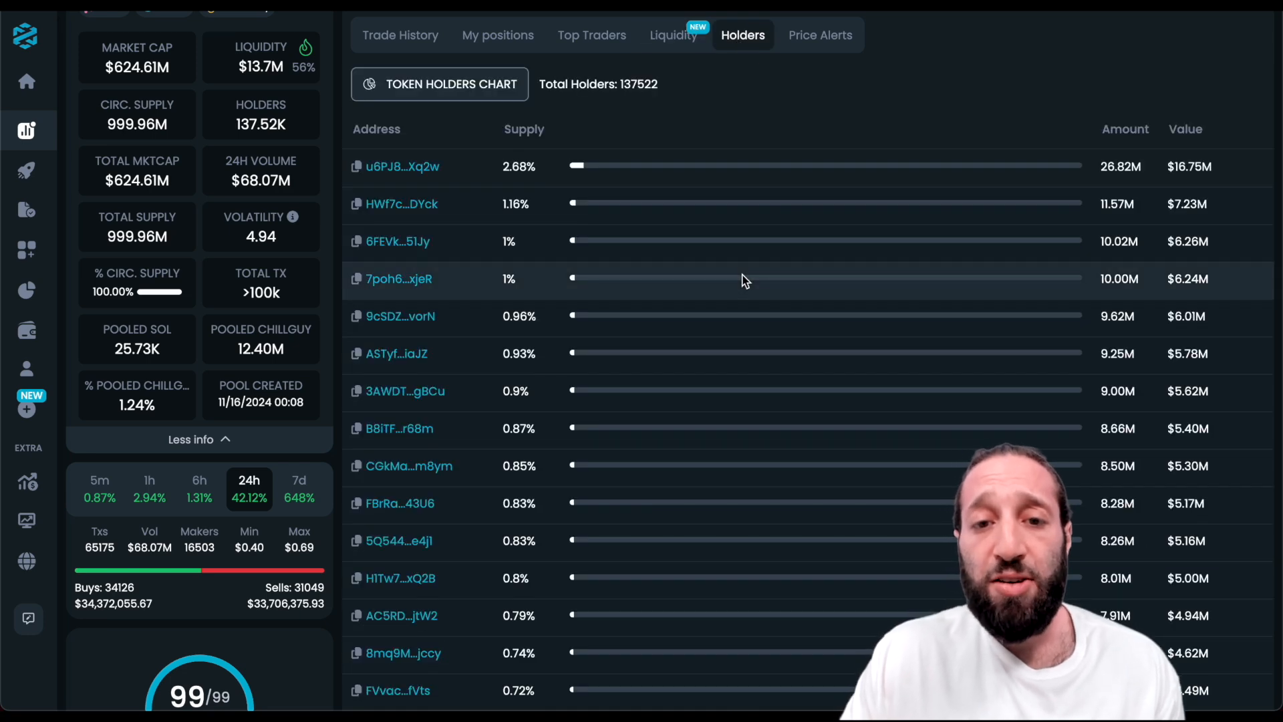
scroll("down", 3)
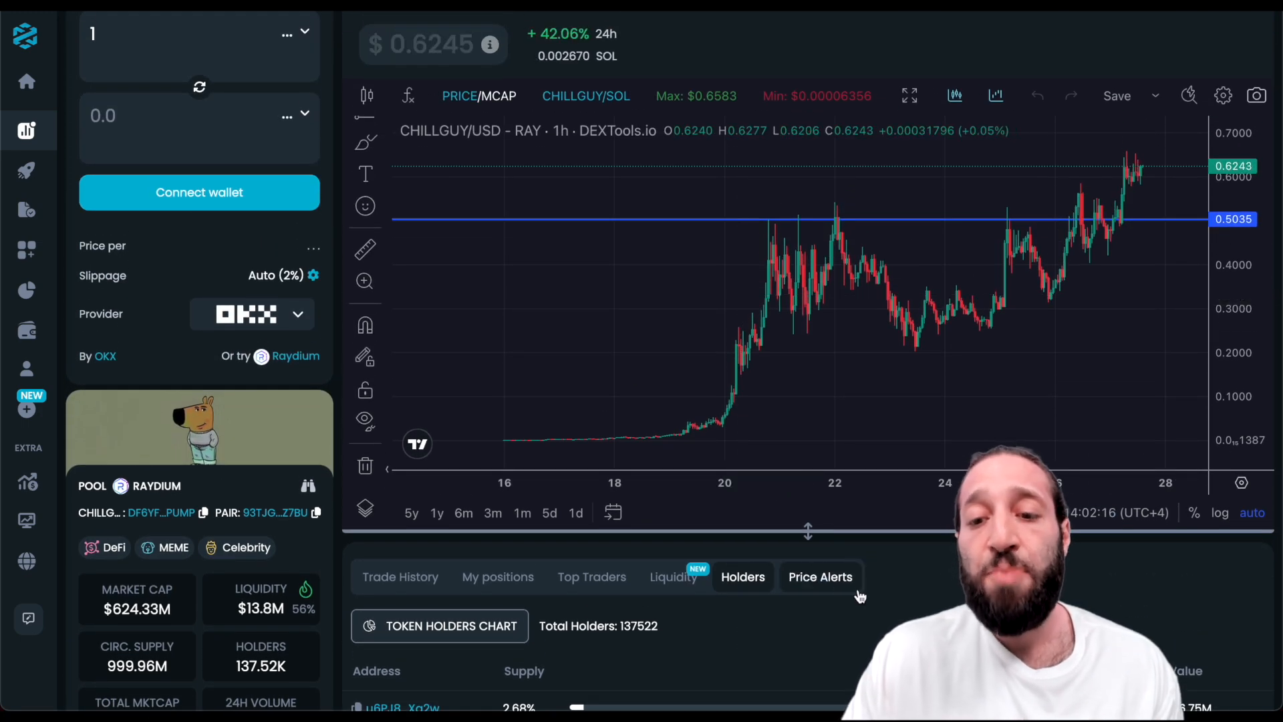
Create a CHILLGUY price alert with a target price of 1 from the Price Alerts section.
left_click(821, 577)
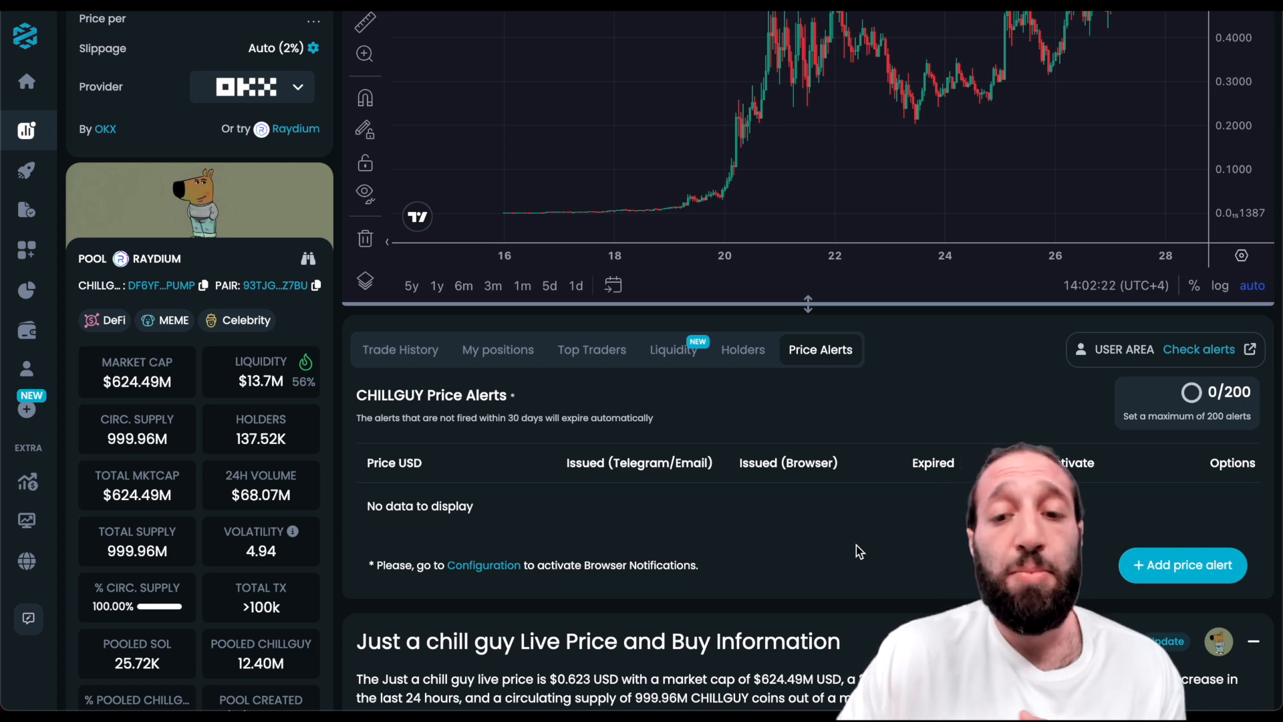
left_click(1183, 564)
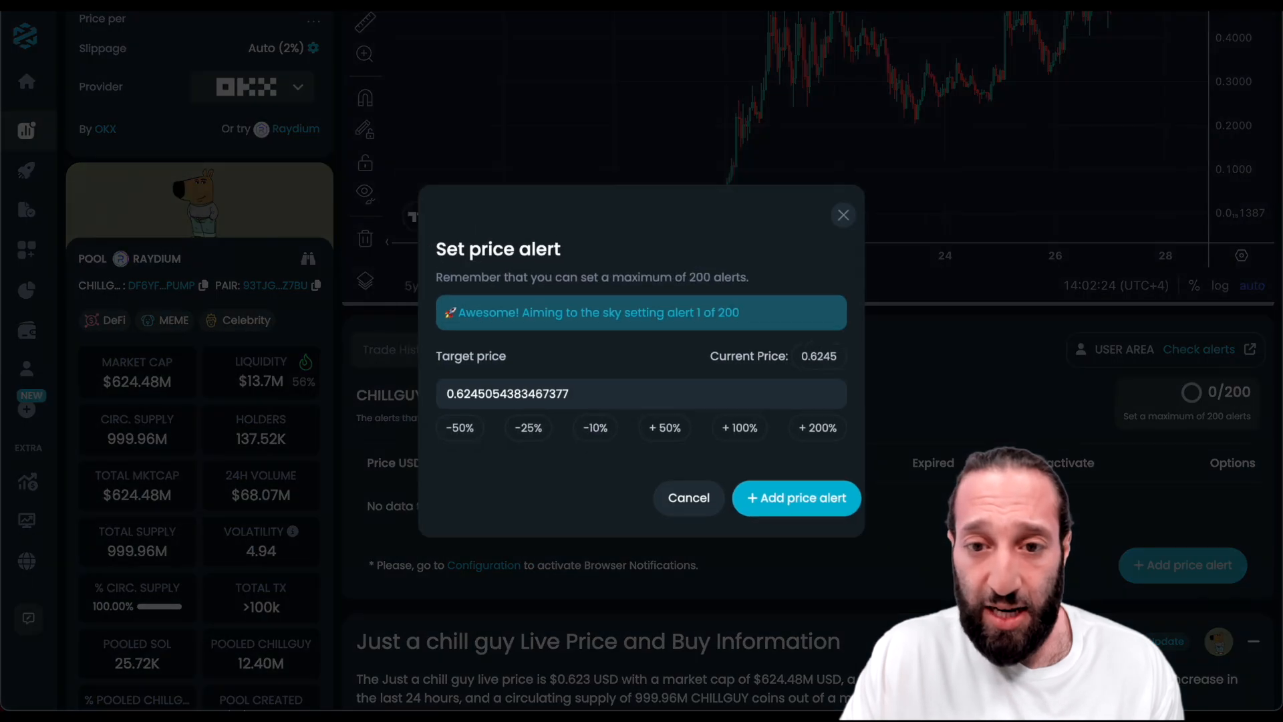
triple_click(508, 393)
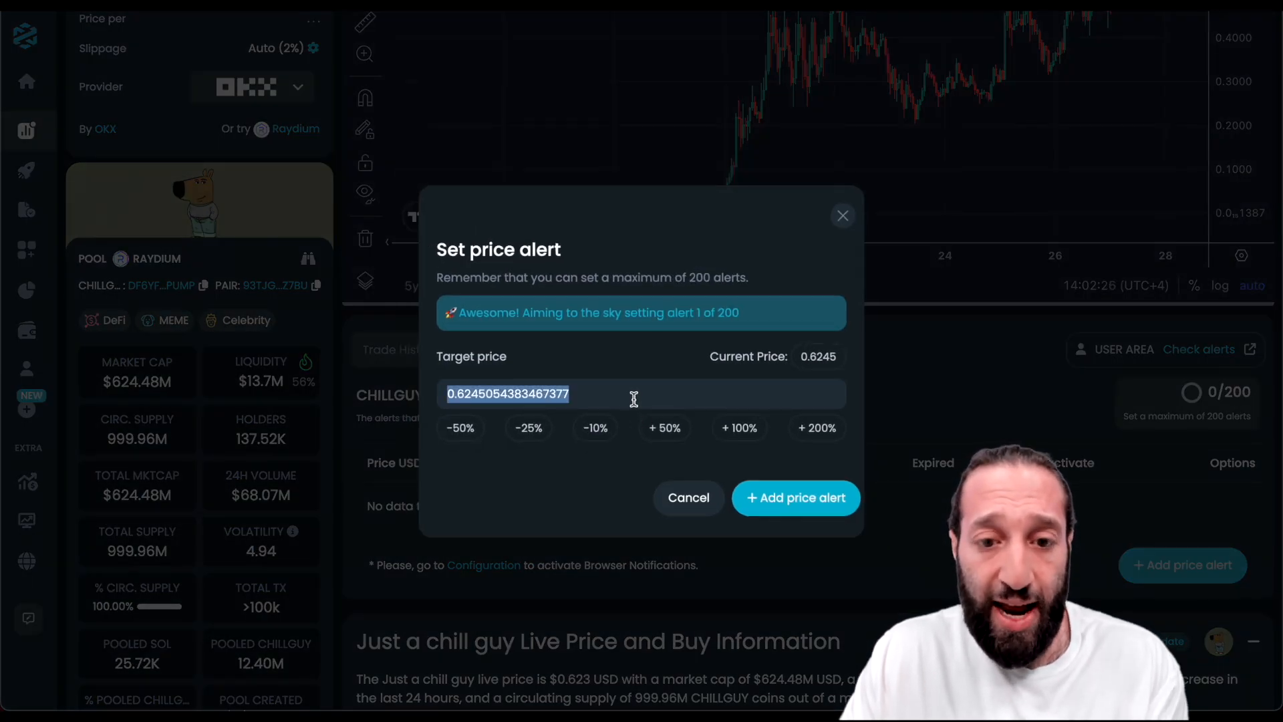
type("1")
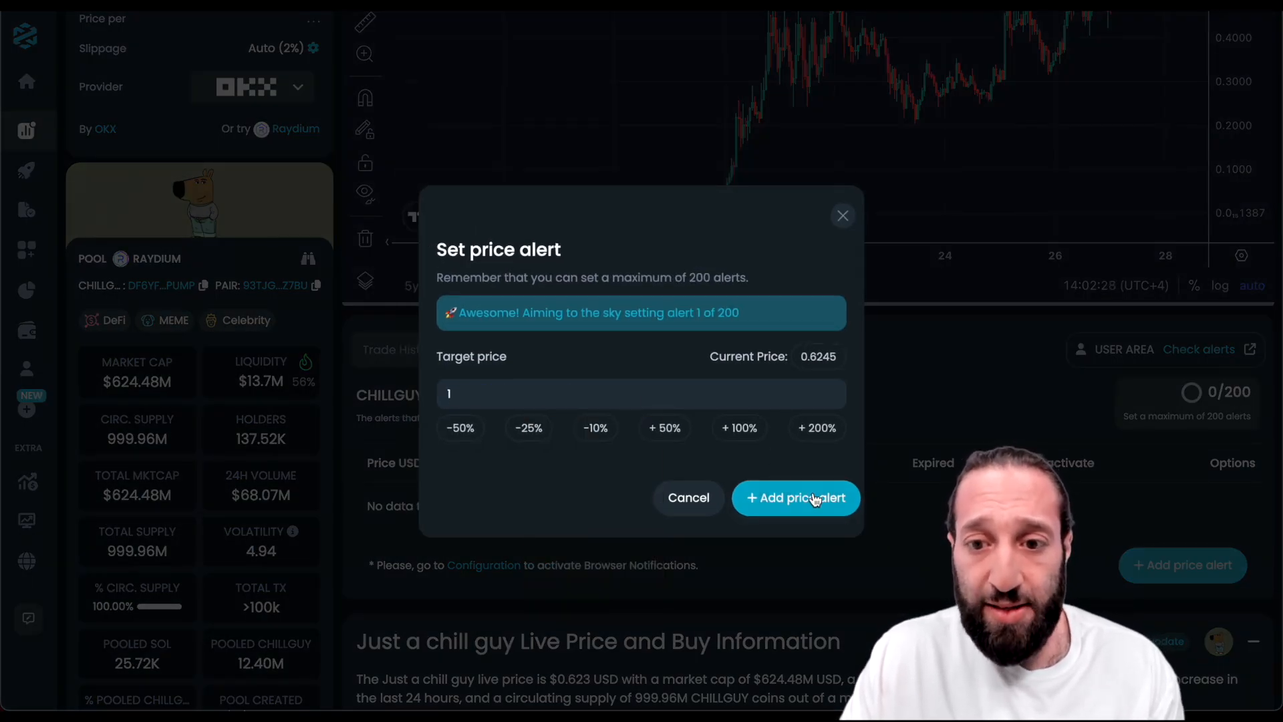
left_click(795, 497)
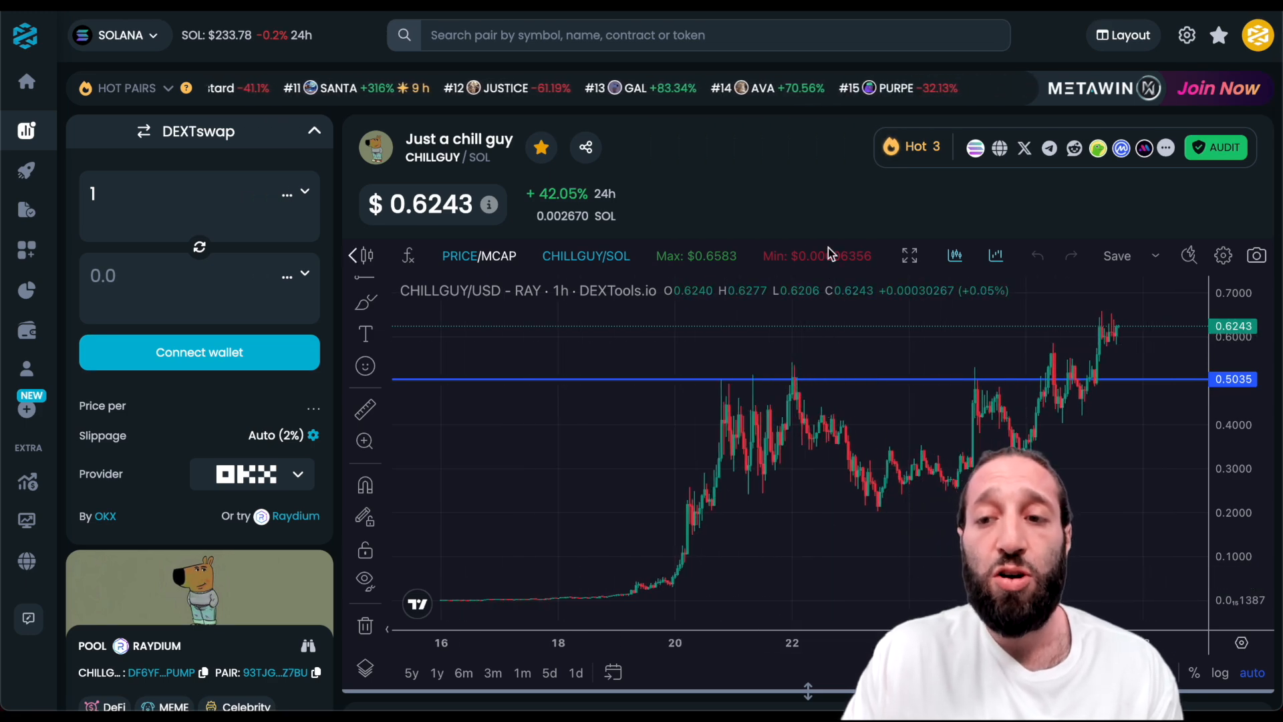
Swap 0.2 SOL for about 71 CHILLGUY via DEXTswap and confirm it in the wallet.
scroll("down", 3)
type("0.2")
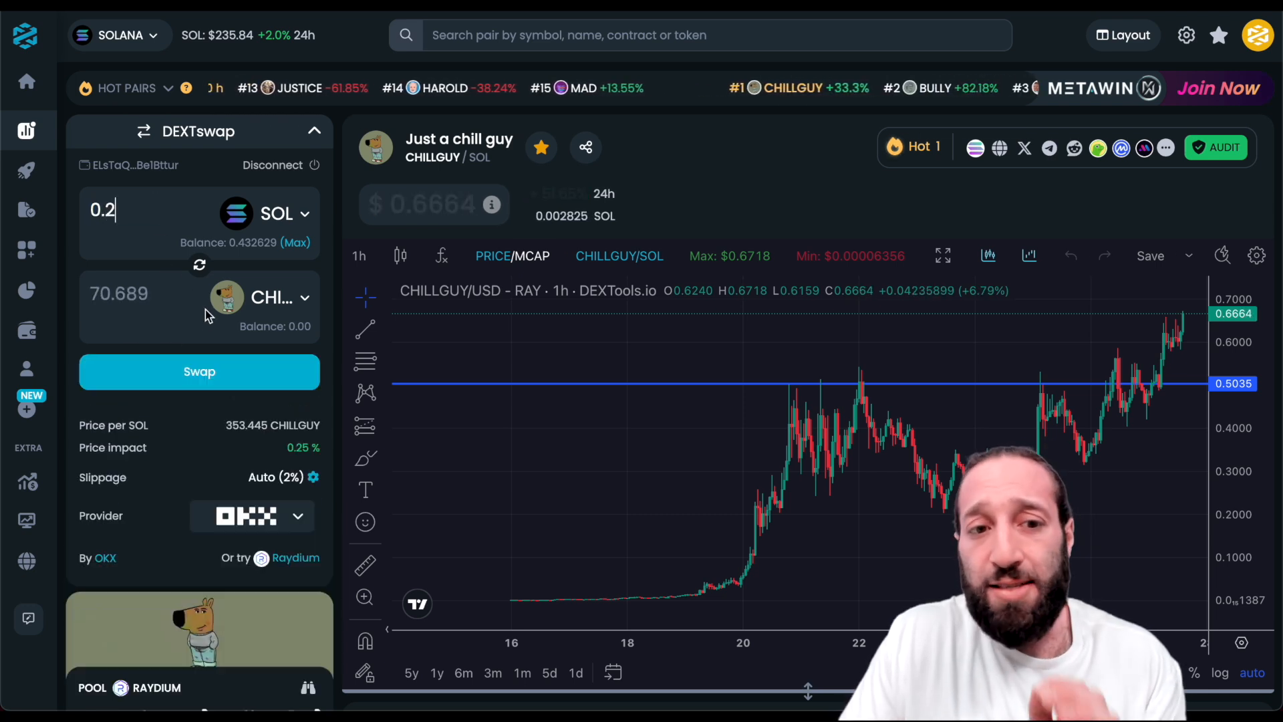
left_click(199, 371)
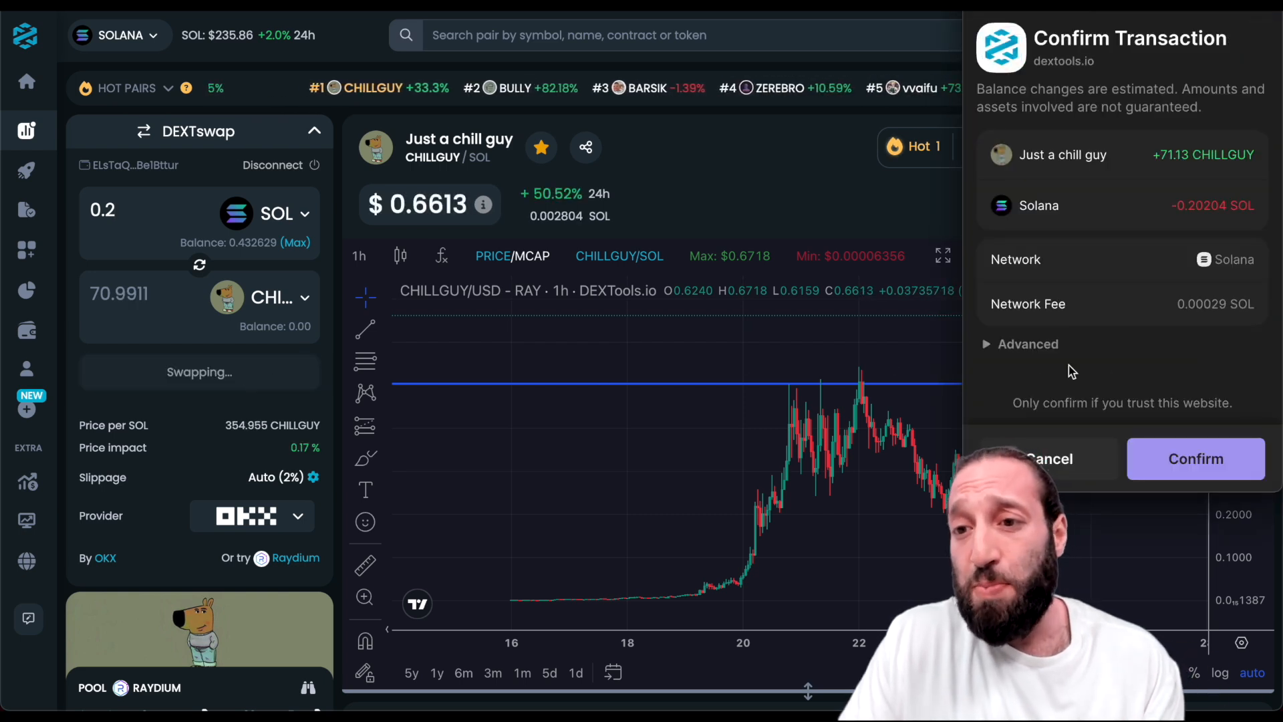
left_click(1195, 458)
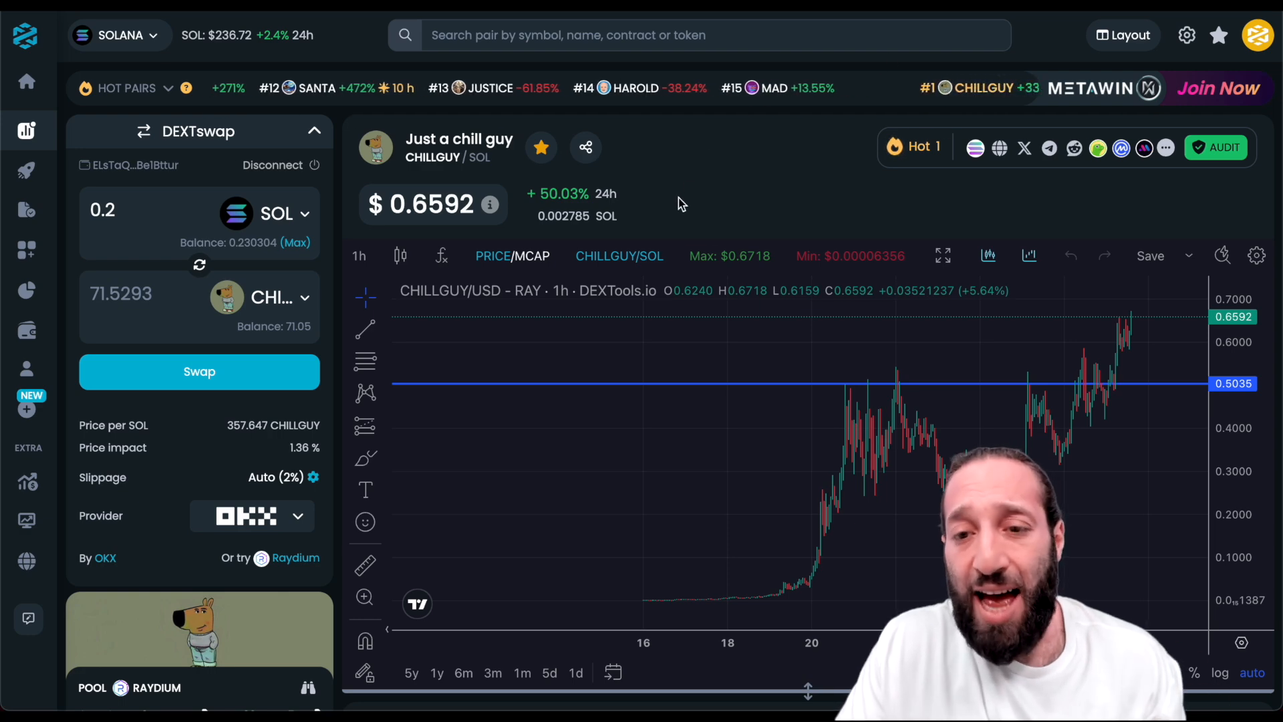
scroll("down", 3)
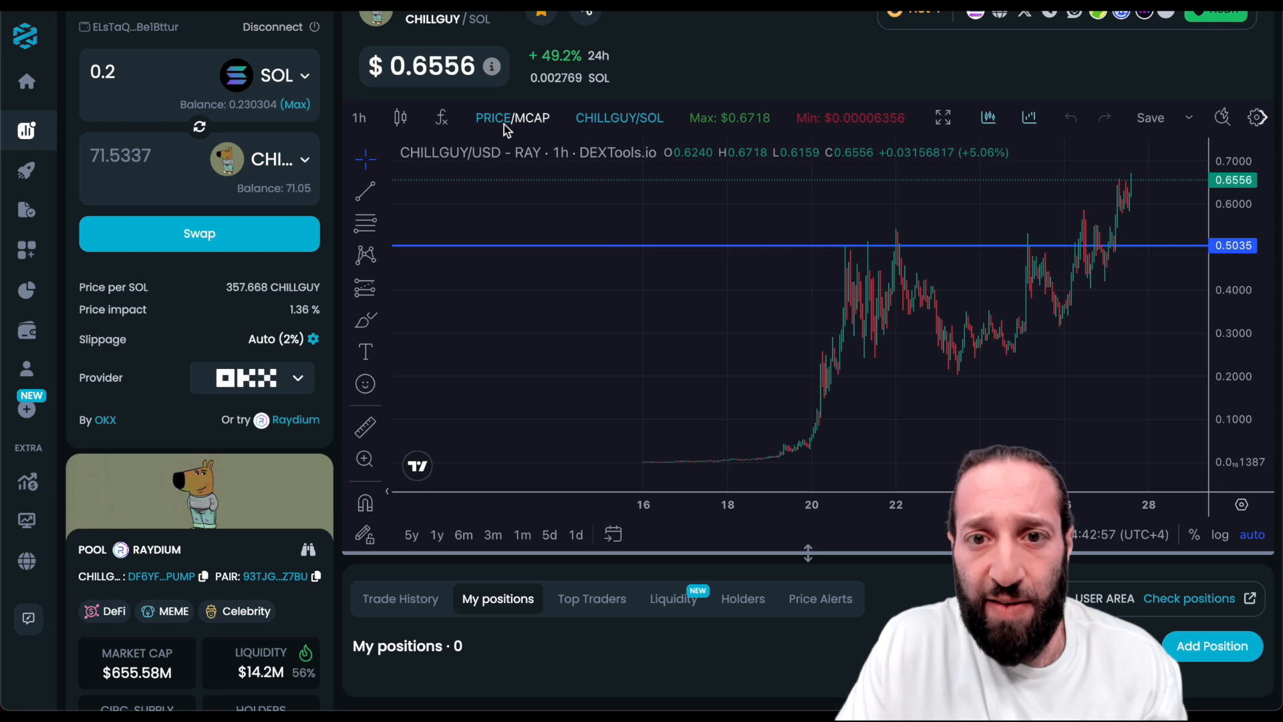
Toggle the CHILLGUY chart header to quote prices in SOL instead of USD.
left_click(621, 117)
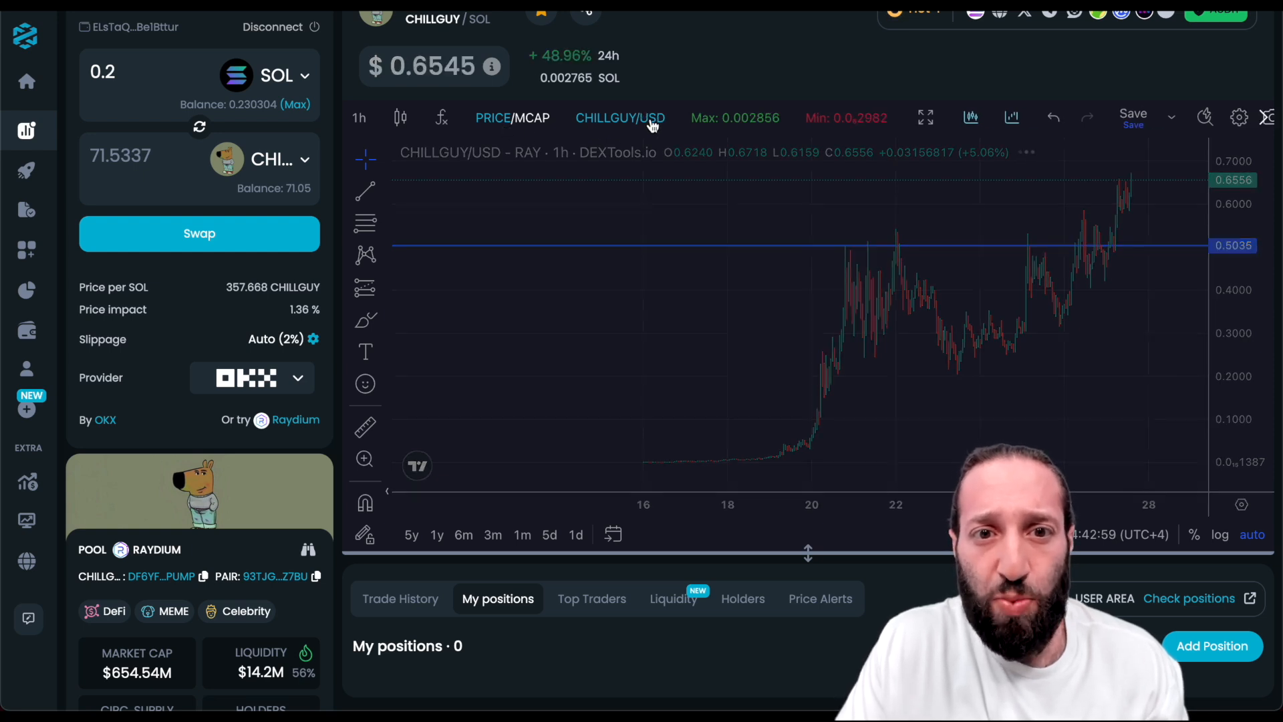
left_click(620, 117)
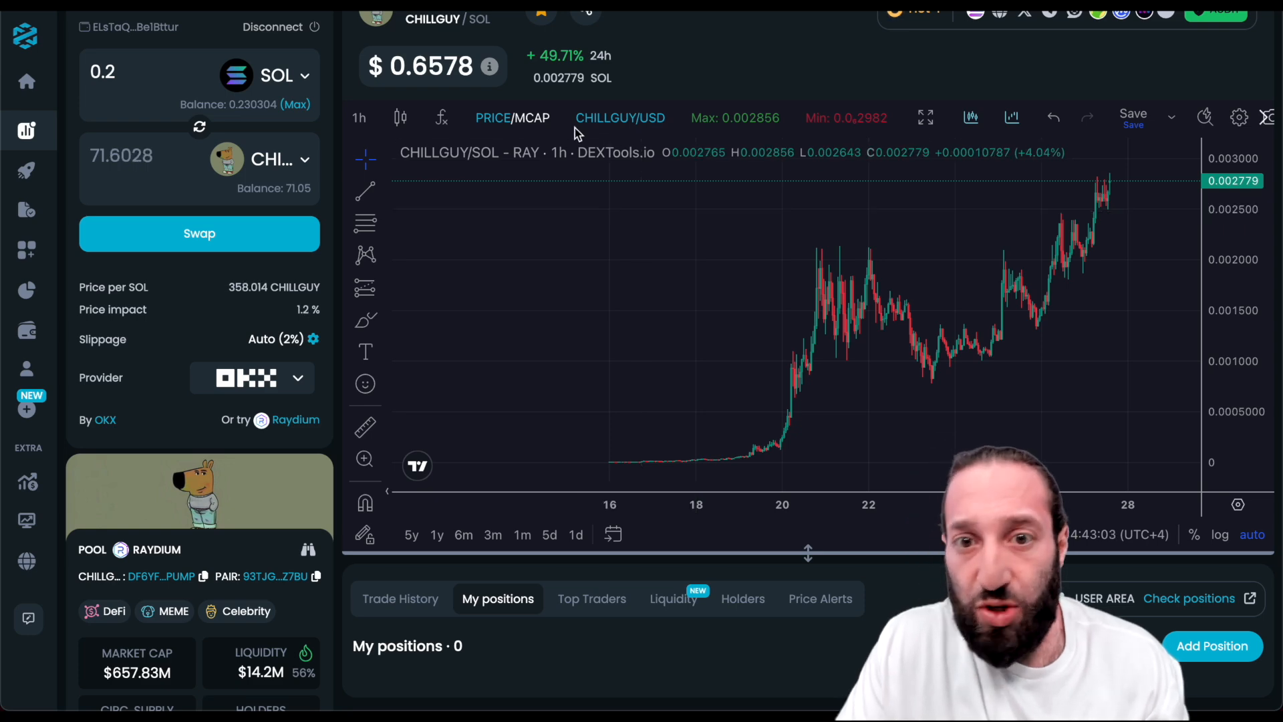
scroll("down", 3)
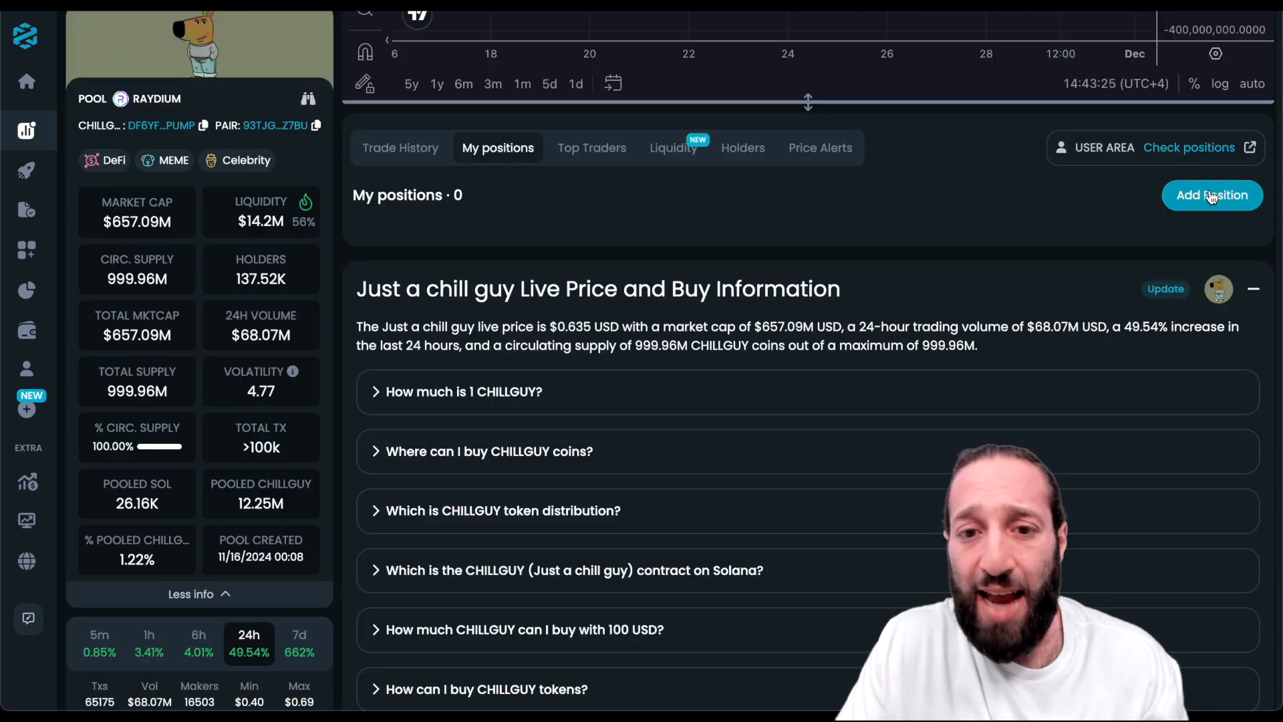
Add a manual position of 71 CHILLGUY at the prefilled $0.659 price and save it.
left_click(1213, 196)
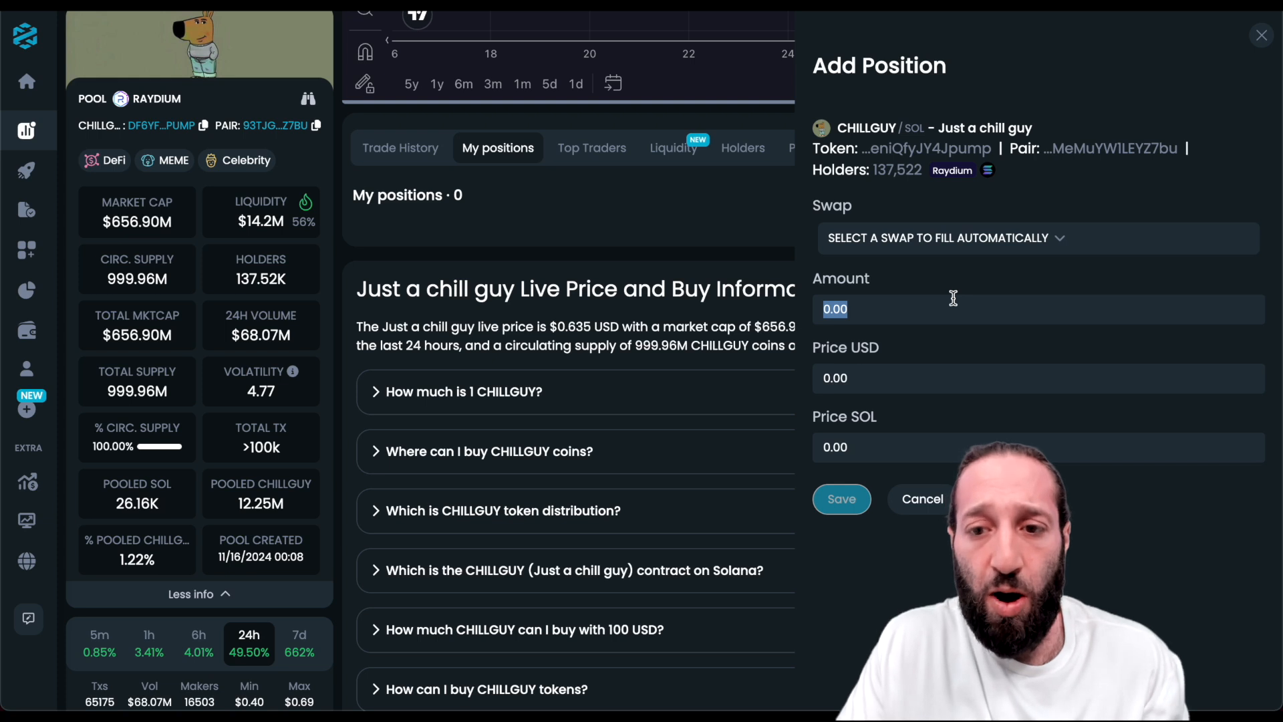
type("71")
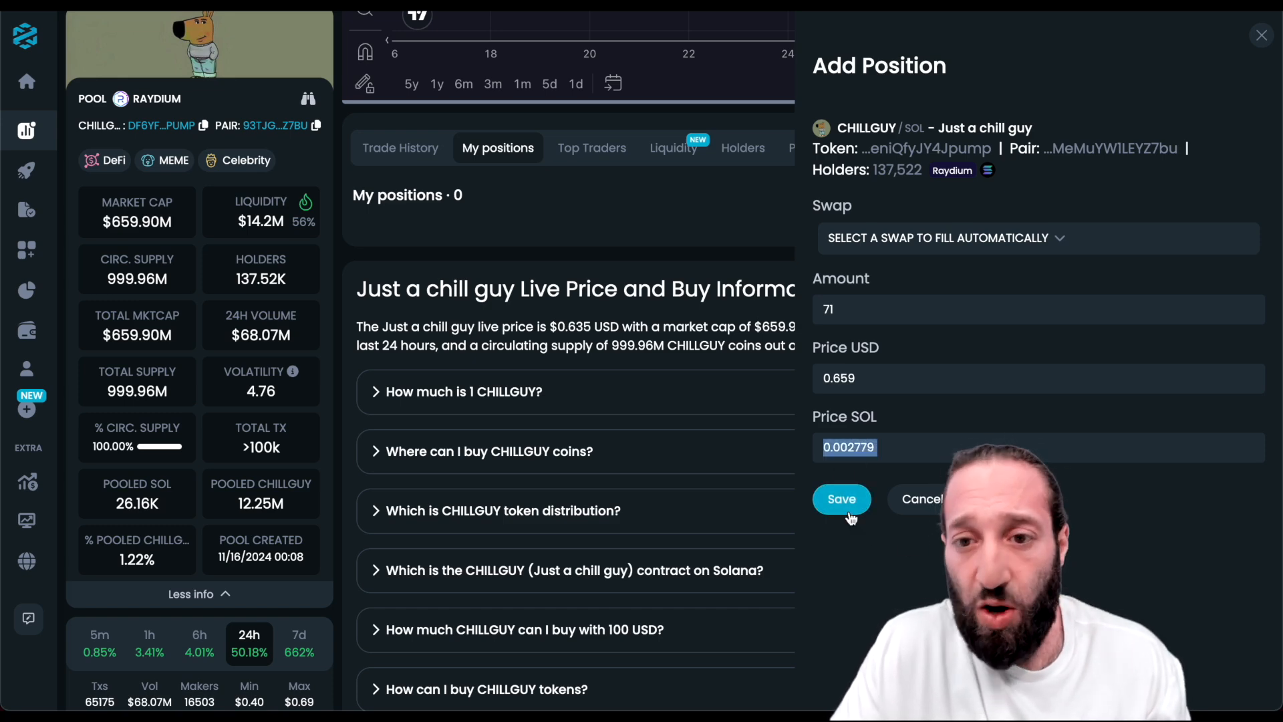
left_click(842, 500)
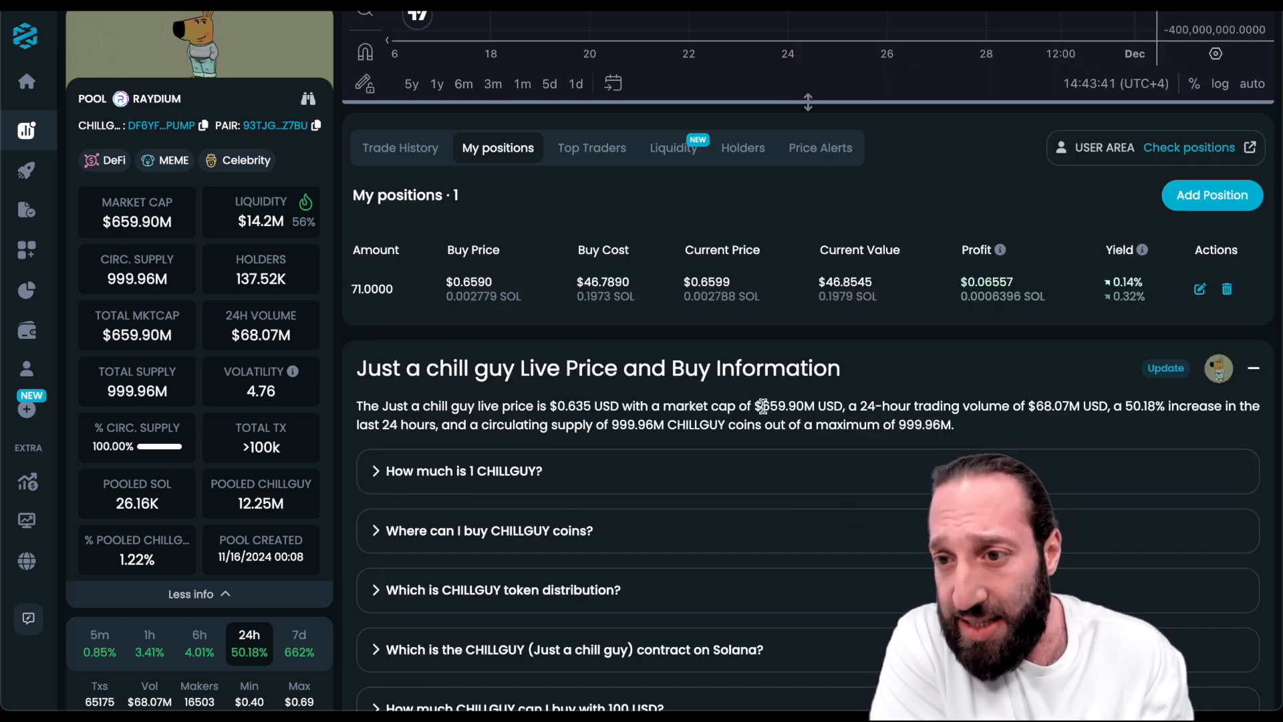